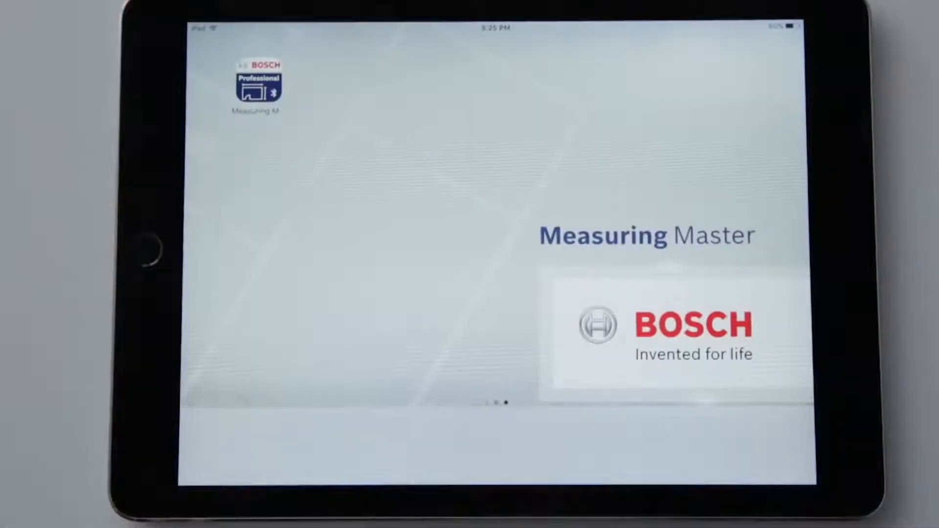
Launch Measuring Master and browse the header sections, ending on the FAQ with connectivity answers expanded.
{"action": "left_click", "coordinate": [256, 85]}
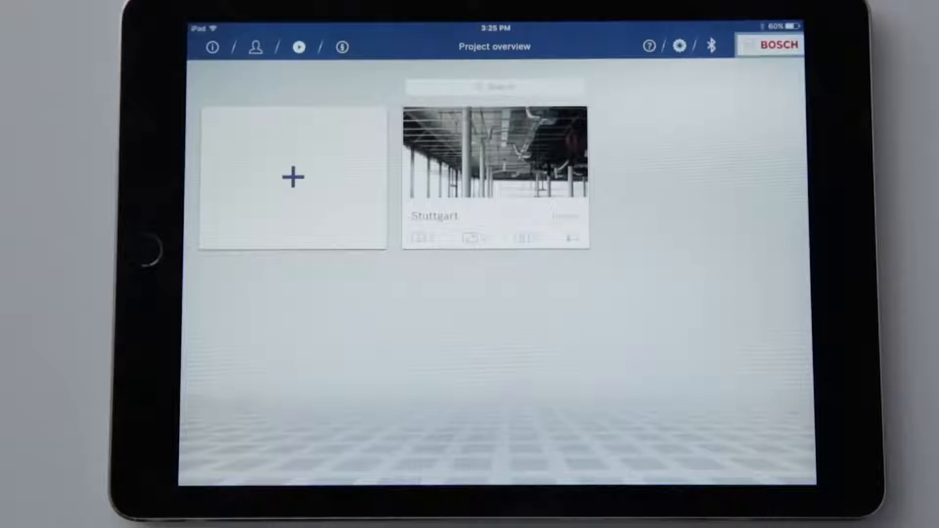
{"action": "left_click", "coordinate": [212, 47]}
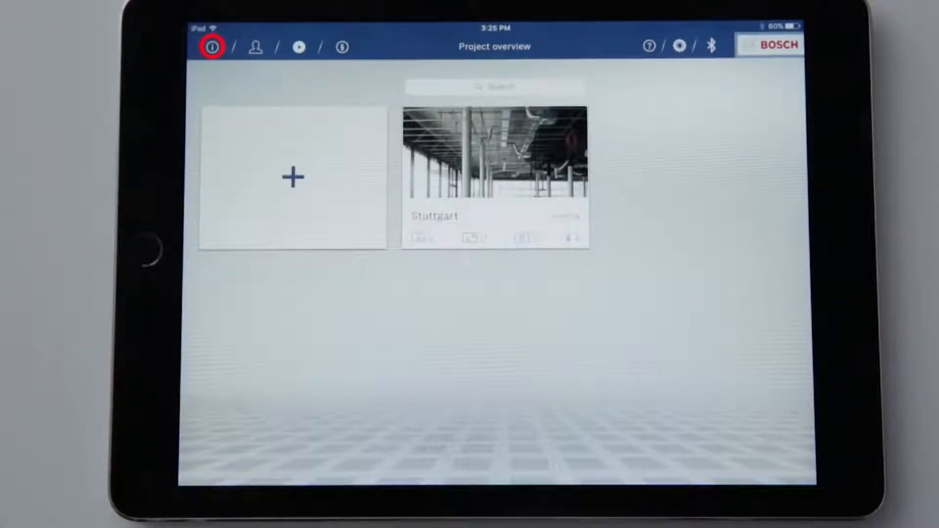
{"action": "left_click", "coordinate": [256, 47]}
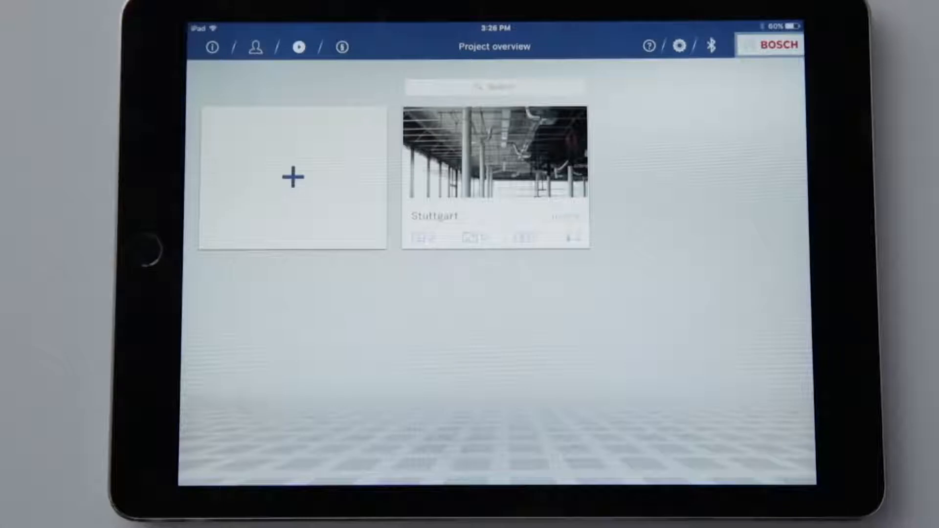
{"action": "left_click", "coordinate": [297, 47]}
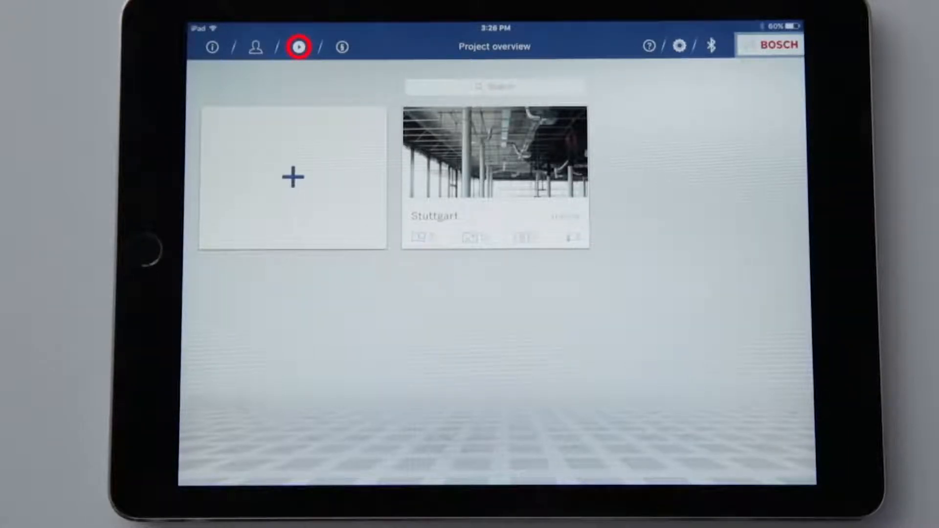
{"action": "left_click", "coordinate": [299, 47]}
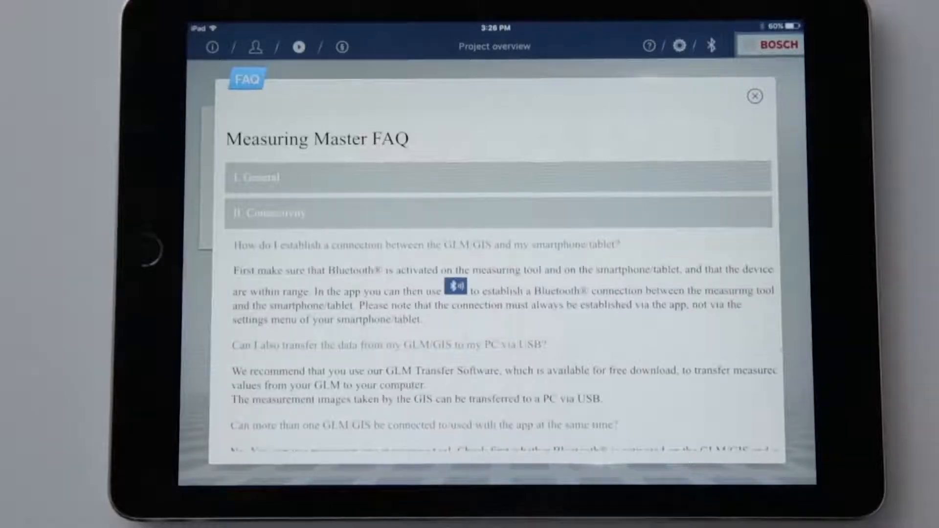
{"action": "left_click", "coordinate": [755, 97]}
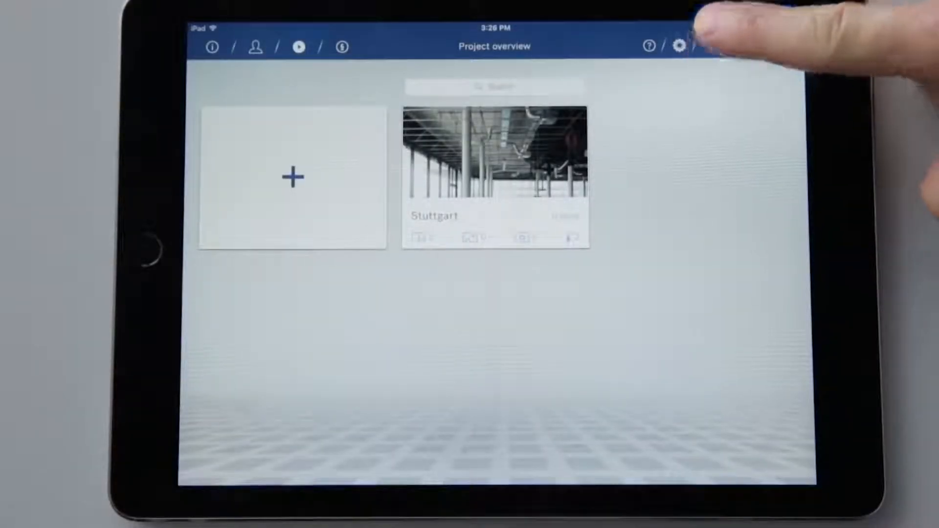
Pair the tablet with the Bosch GLM50C x1917 laser measure over Bluetooth.
{"action": "left_click", "coordinate": [709, 47]}
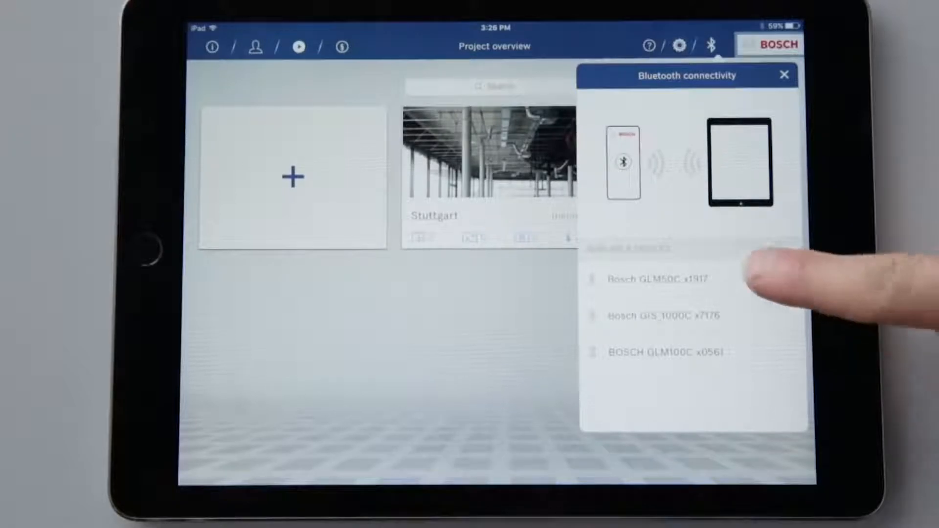
{"action": "left_click", "coordinate": [657, 278]}
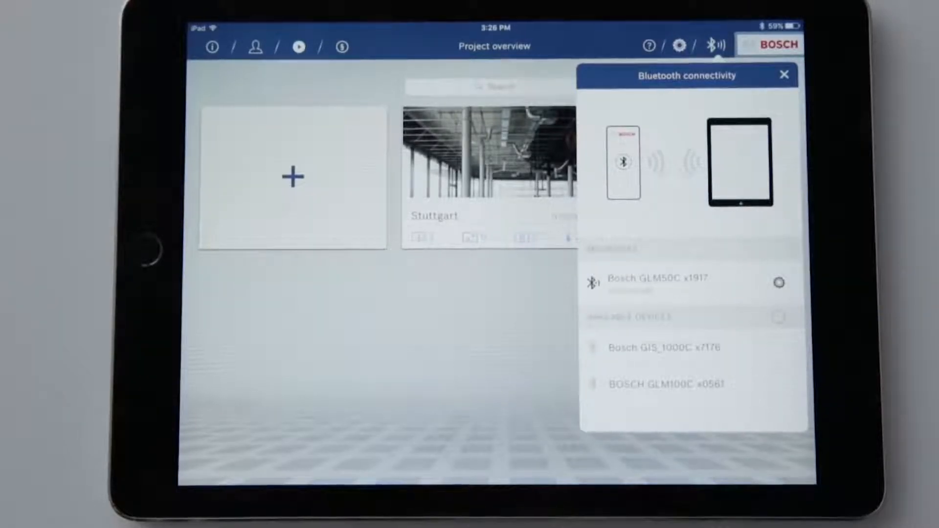
{"action": "left_click", "coordinate": [784, 75]}
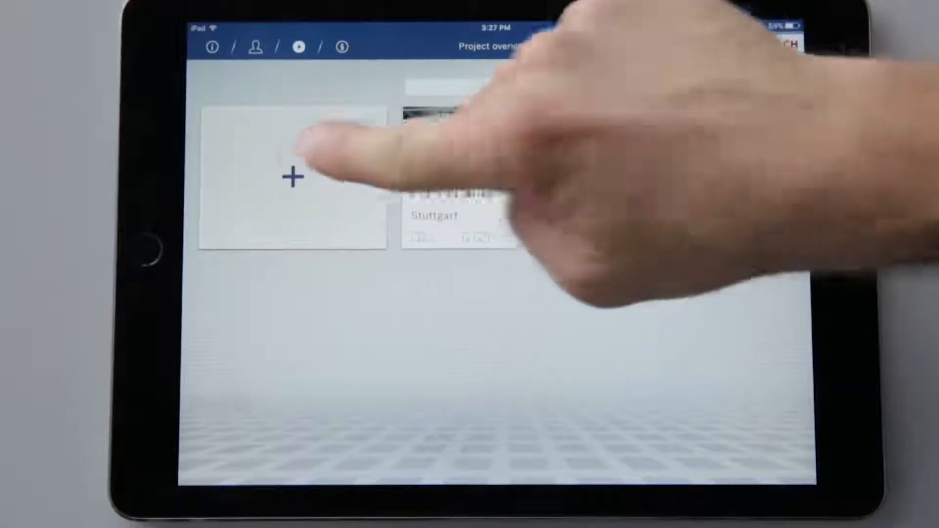
Start a new project and rename it Construction.
{"action": "left_click", "coordinate": [291, 177]}
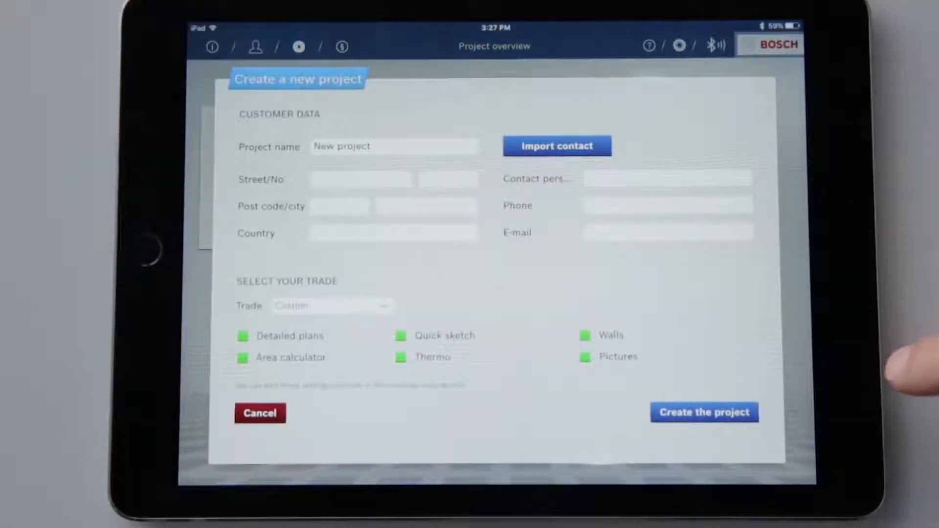
{"action": "left_click", "coordinate": [393, 146]}
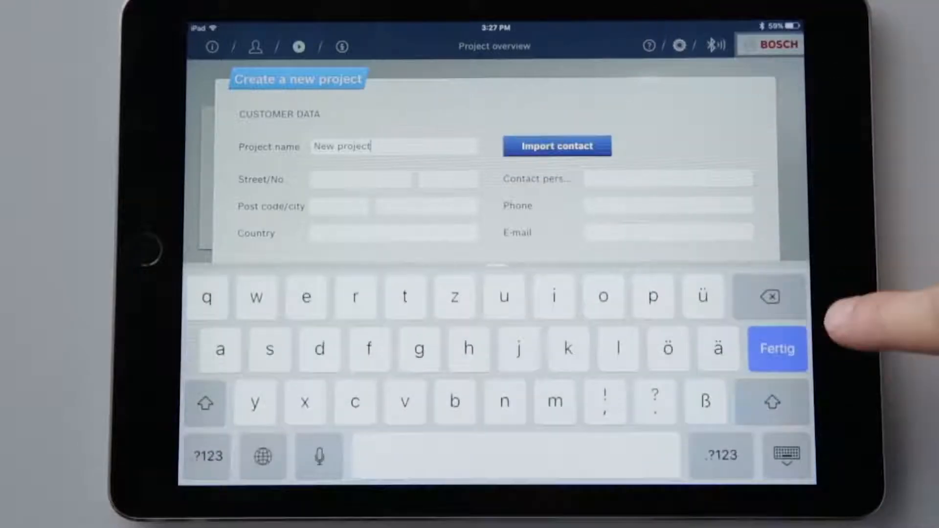
{"action": "left_click", "coordinate": [769, 297]}
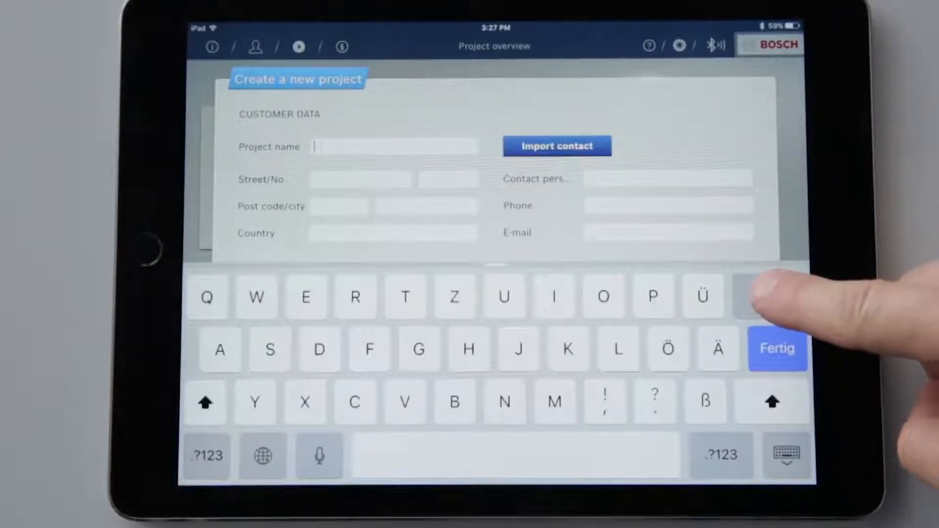
{"action": "type", "text": "onstruction"}
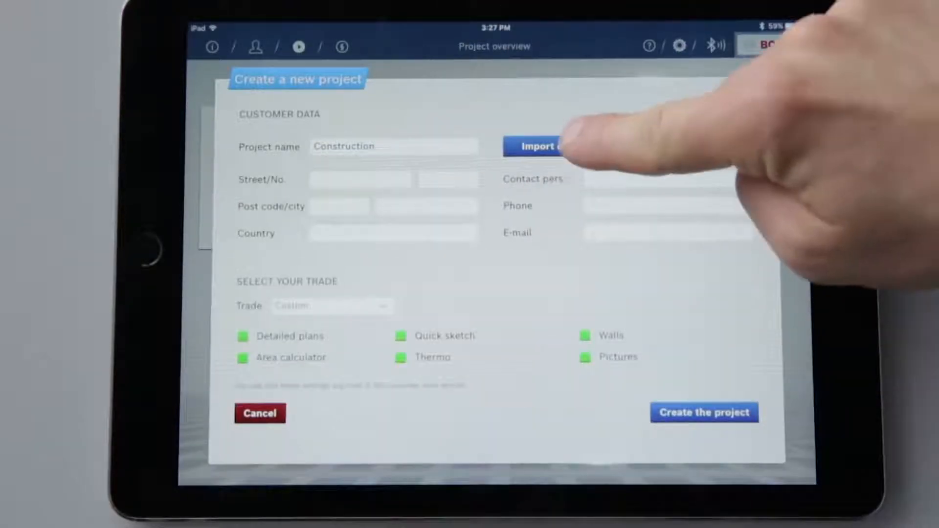
Fill the project's customer address and contact details from a saved contact.
{"action": "left_click", "coordinate": [539, 146]}
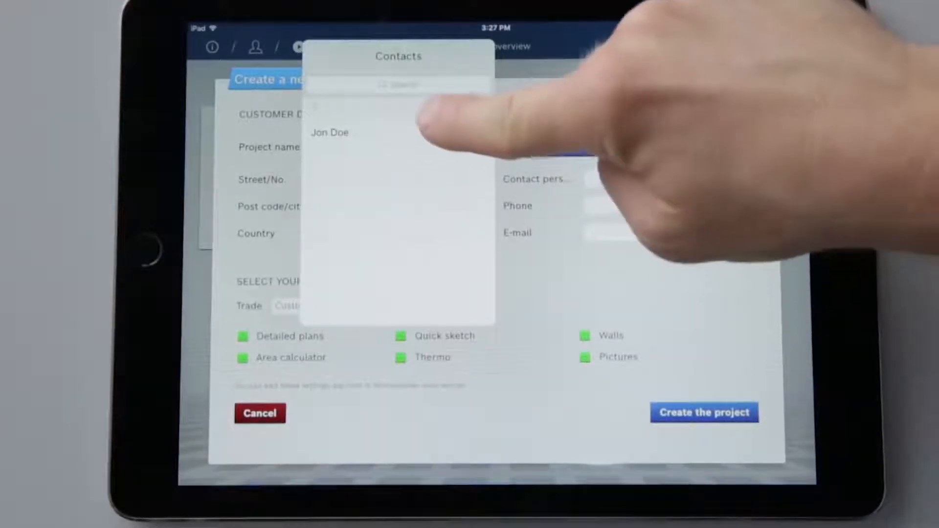
{"action": "left_click", "coordinate": [330, 132]}
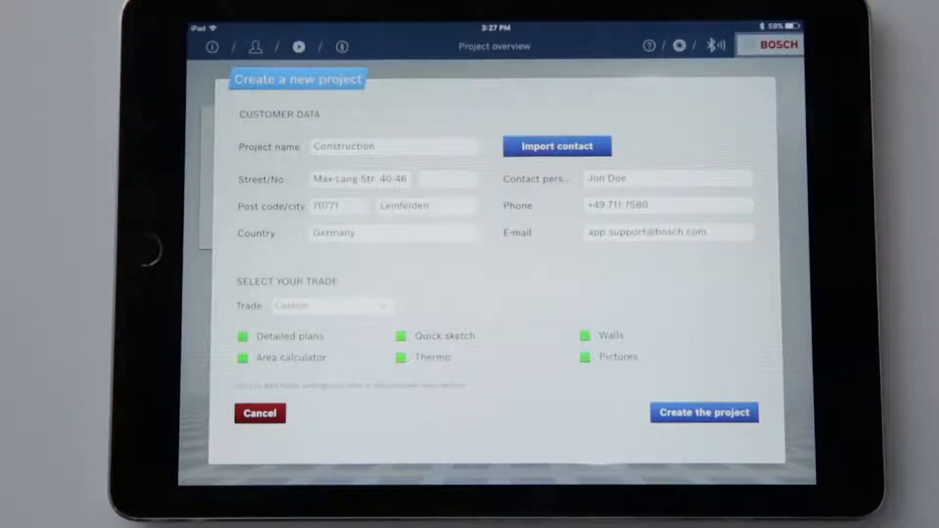
{"action": "left_click", "coordinate": [330, 305]}
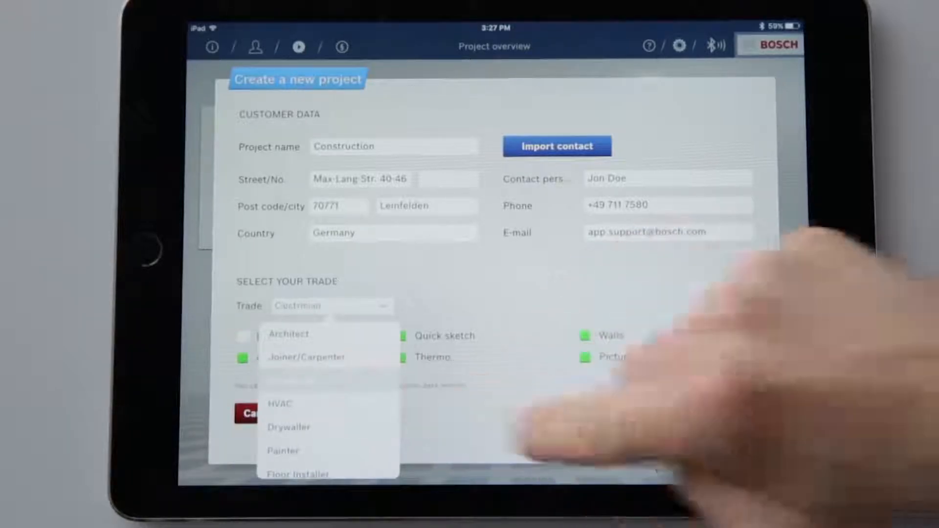
Set the trade to Electrician, re-enable the Detailed plans module, and create the project.
{"action": "left_click", "coordinate": [331, 305]}
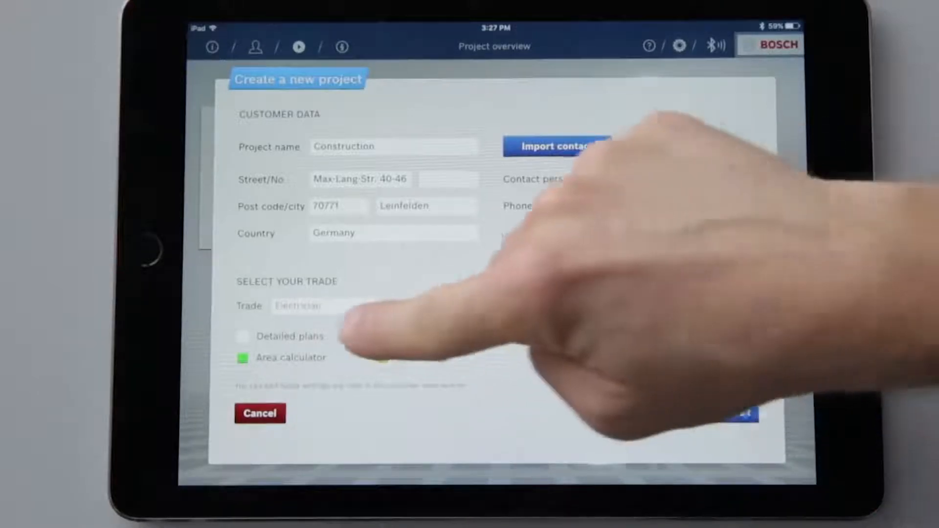
{"action": "left_click", "coordinate": [557, 146]}
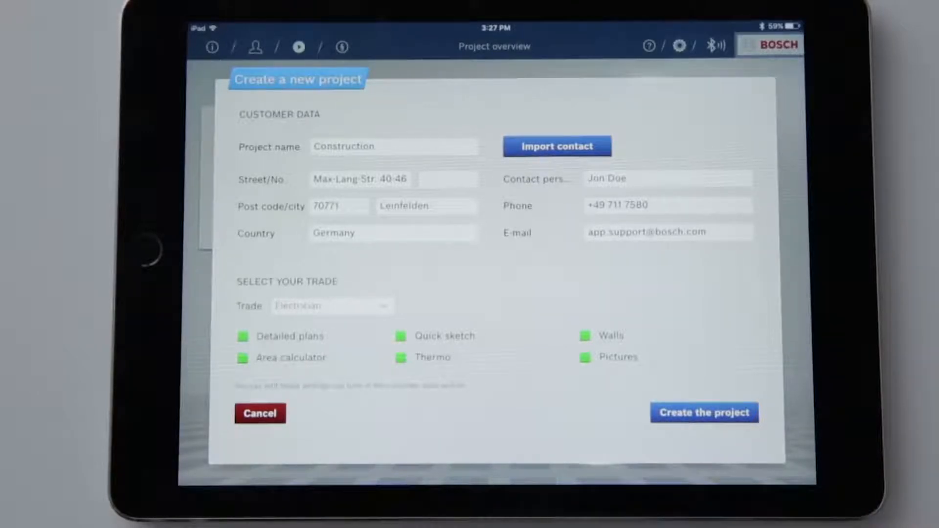
{"action": "left_click", "coordinate": [704, 411]}
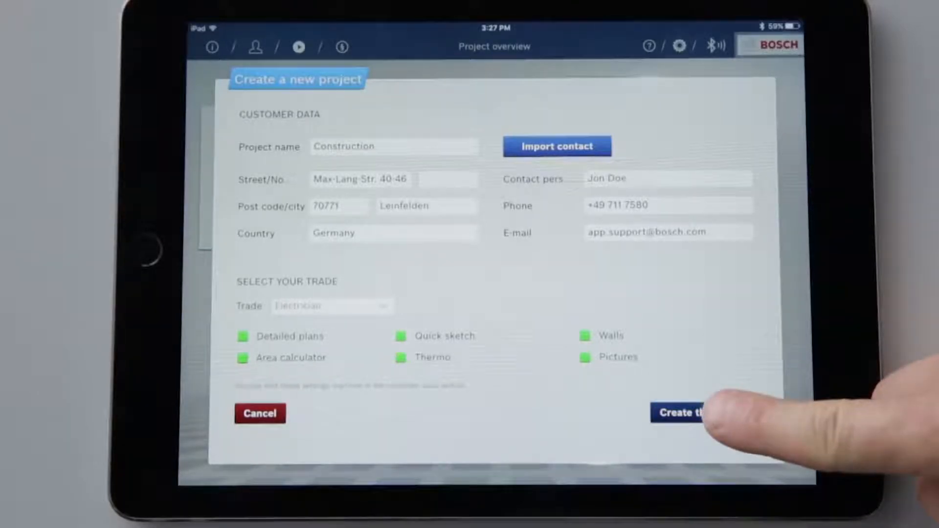
{"action": "left_click", "coordinate": [683, 414]}
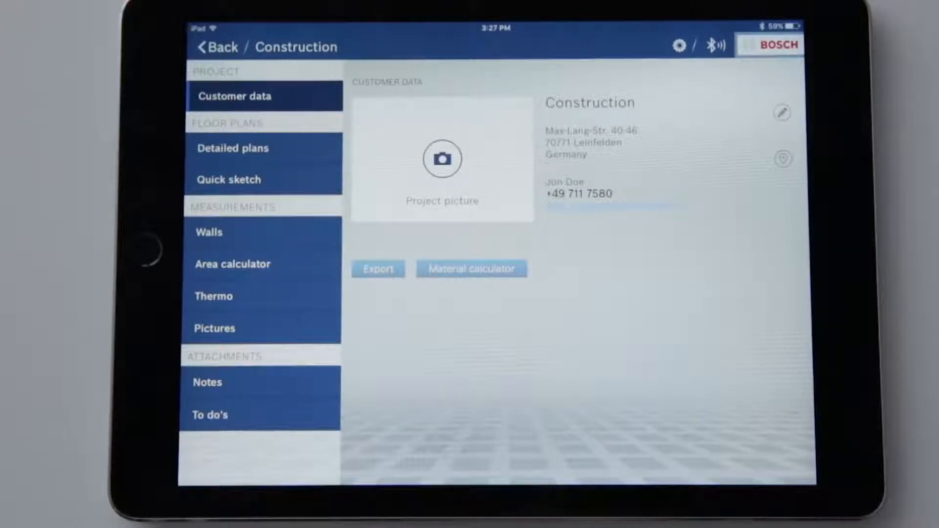
{"action": "left_click", "coordinate": [442, 158]}
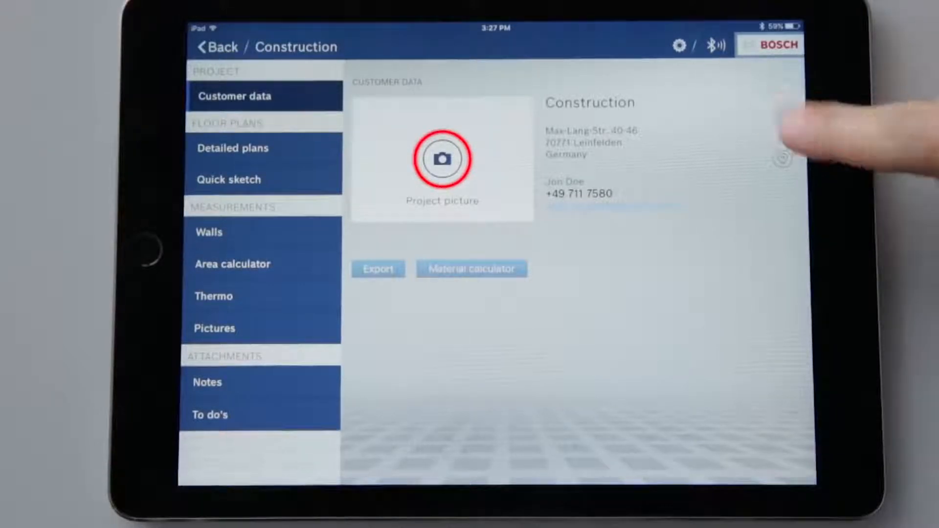
{"action": "left_click", "coordinate": [782, 113]}
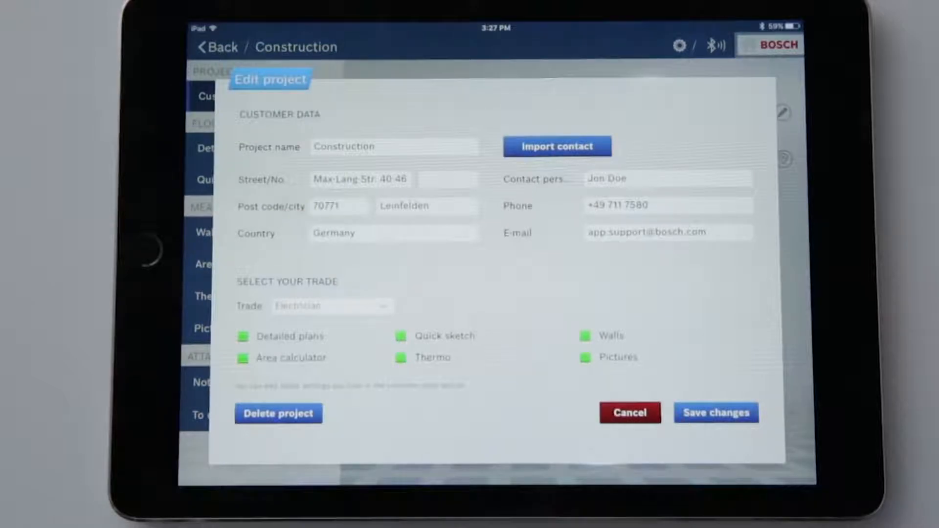
{"action": "left_click", "coordinate": [278, 413]}
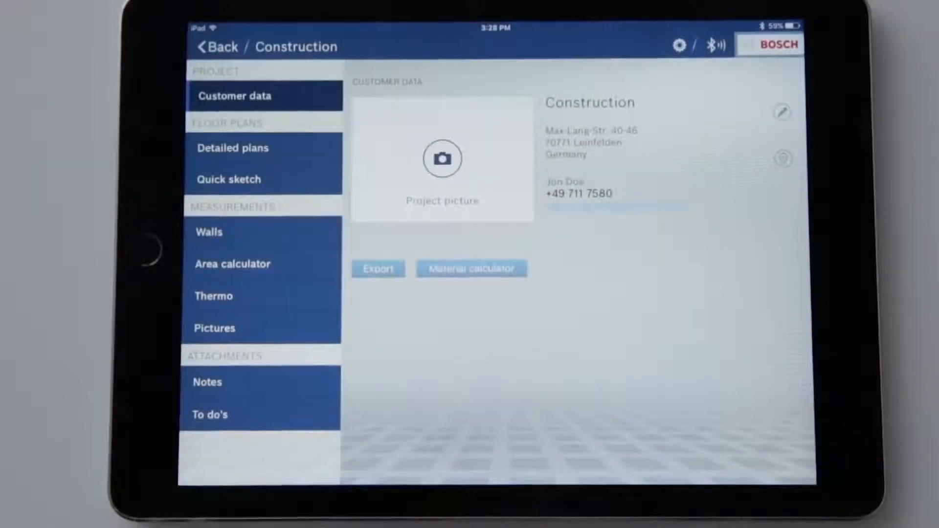
{"action": "left_click", "coordinate": [782, 158]}
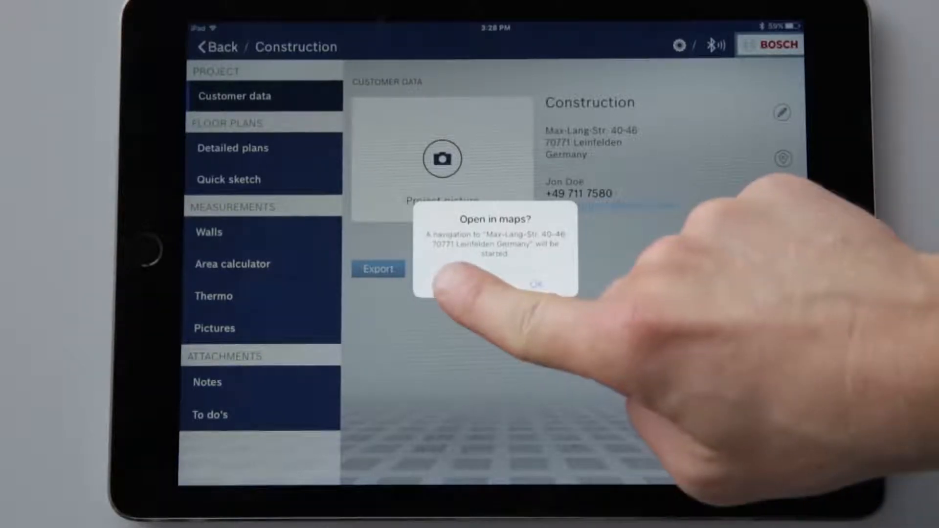
{"action": "left_click", "coordinate": [537, 285]}
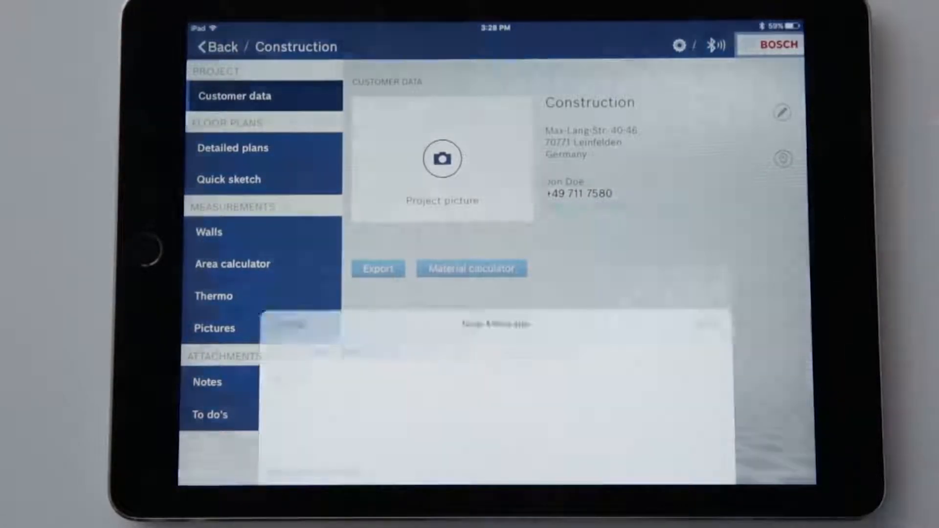
{"action": "left_click", "coordinate": [377, 269]}
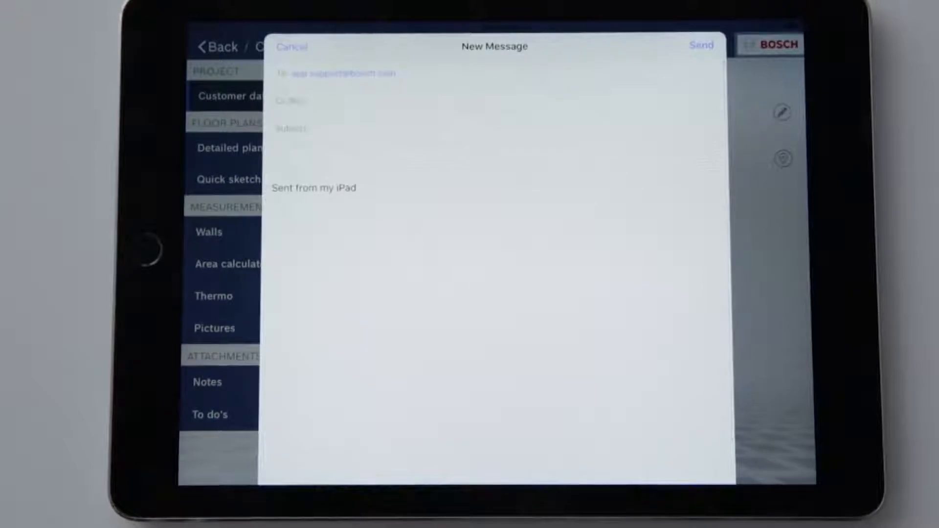
{"action": "left_click", "coordinate": [292, 46]}
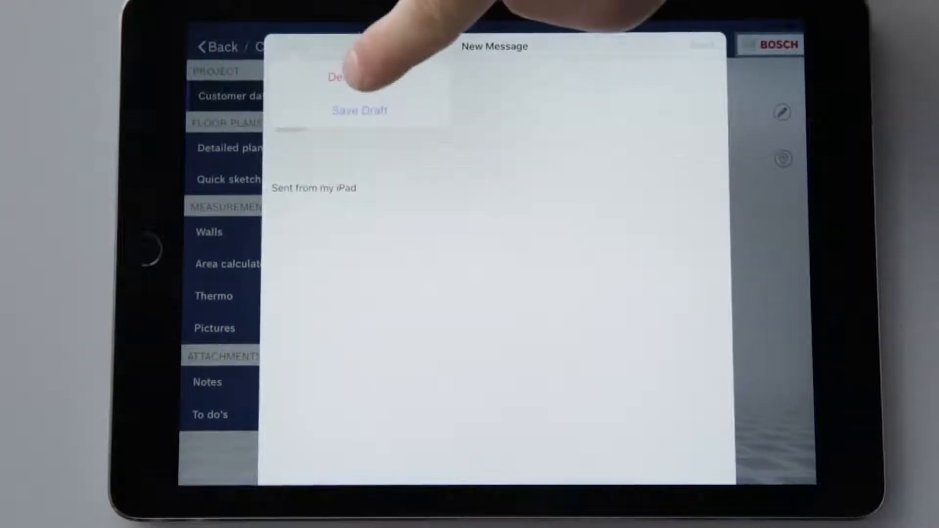
{"action": "left_click", "coordinate": [340, 78]}
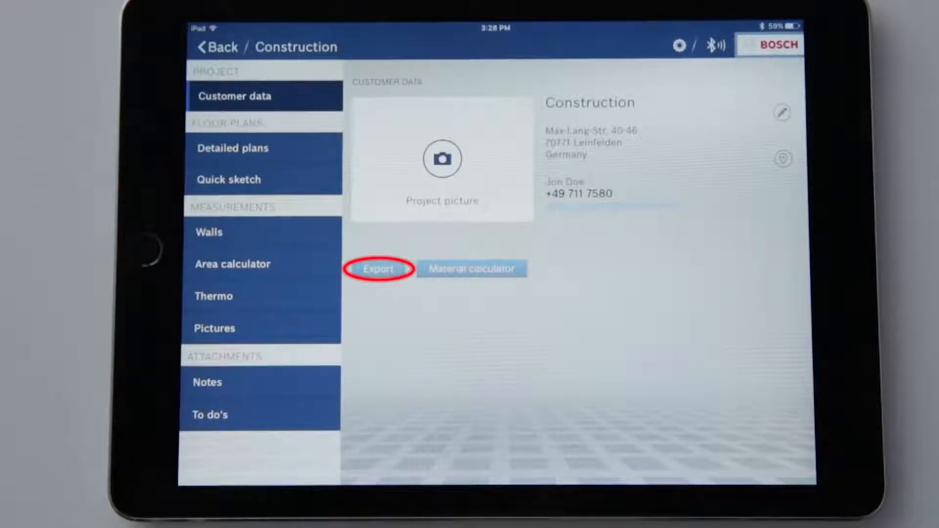
{"action": "left_click", "coordinate": [378, 269]}
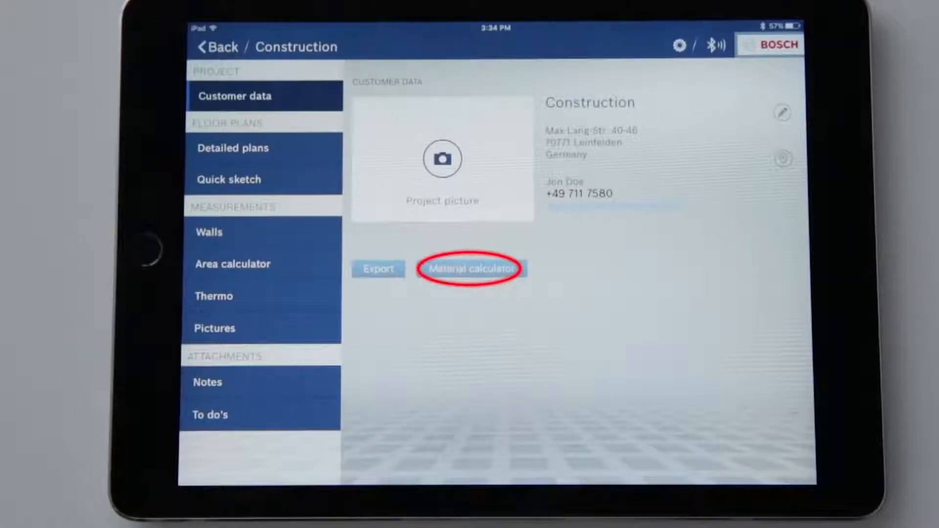
{"action": "left_click", "coordinate": [472, 268]}
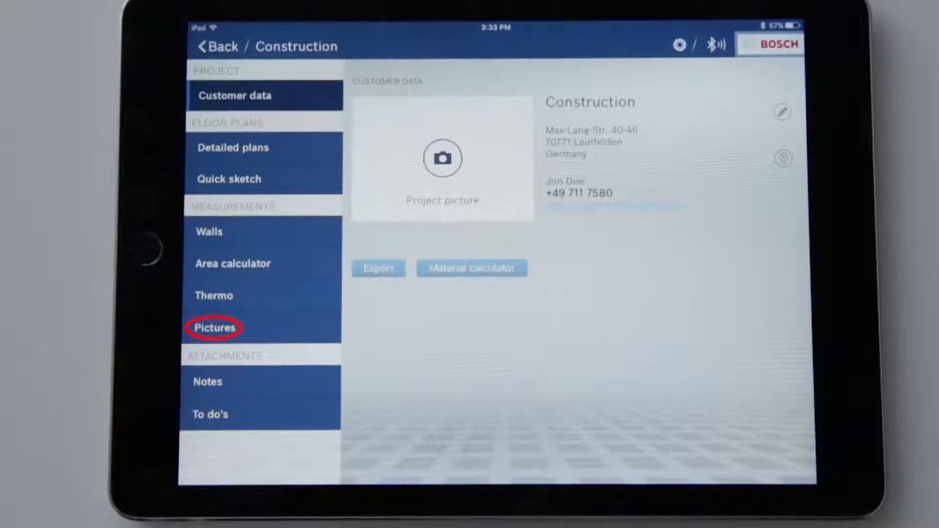
{"action": "left_click", "coordinate": [214, 328]}
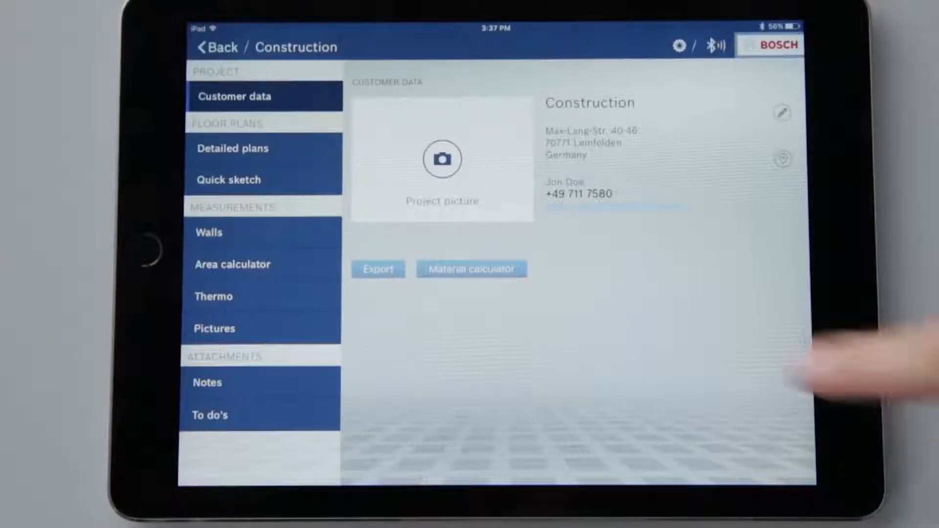
Create a new quick sketch named Office and draw a rectangular room outline.
{"action": "left_click", "coordinate": [227, 179]}
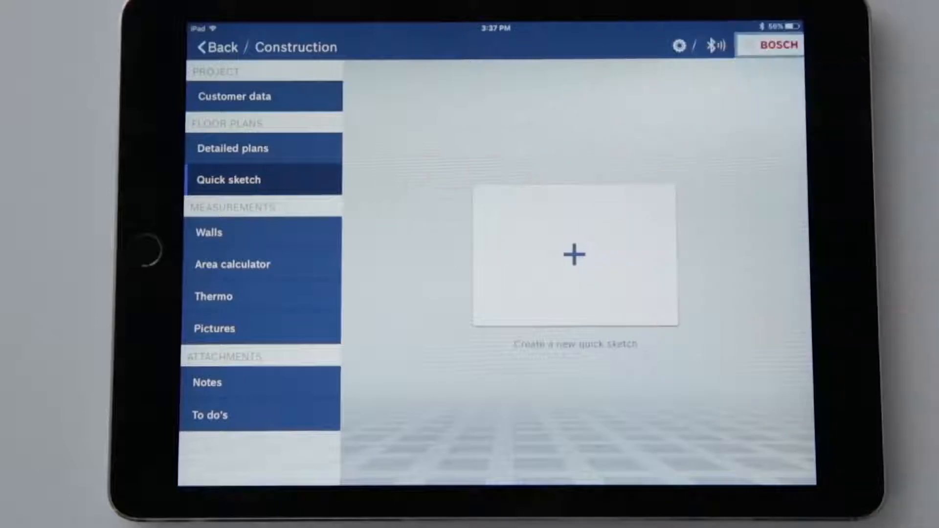
{"action": "left_click", "coordinate": [573, 254]}
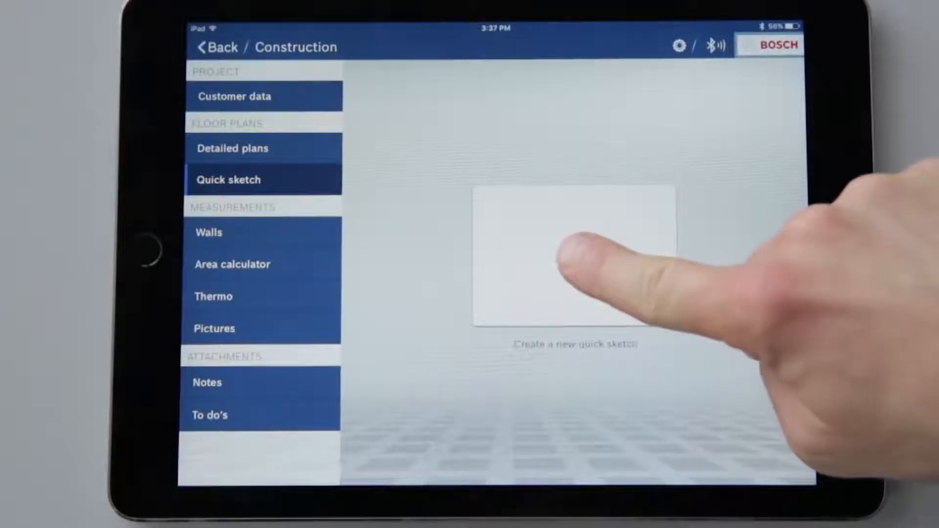
{"action": "left_click", "coordinate": [566, 258]}
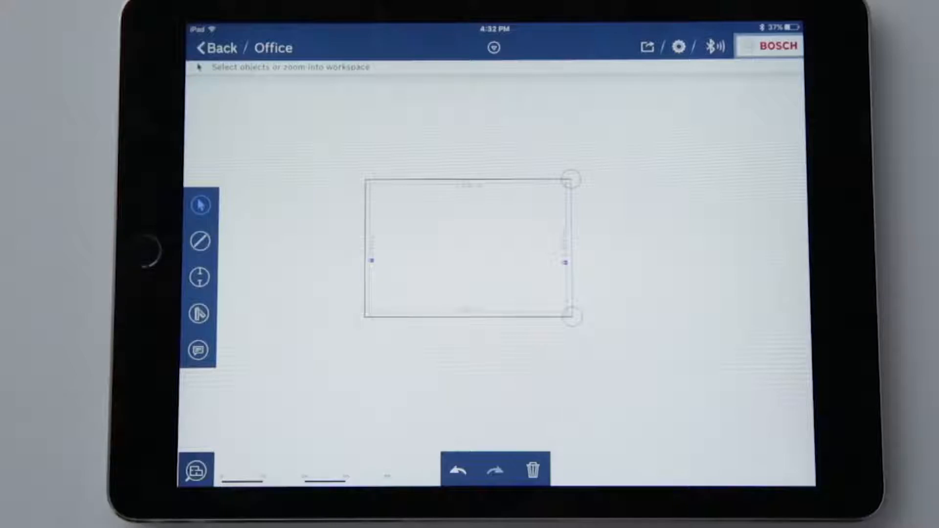
Set the Office sketch's top wall length to 5.087 m.
{"action": "left_click", "coordinate": [201, 205]}
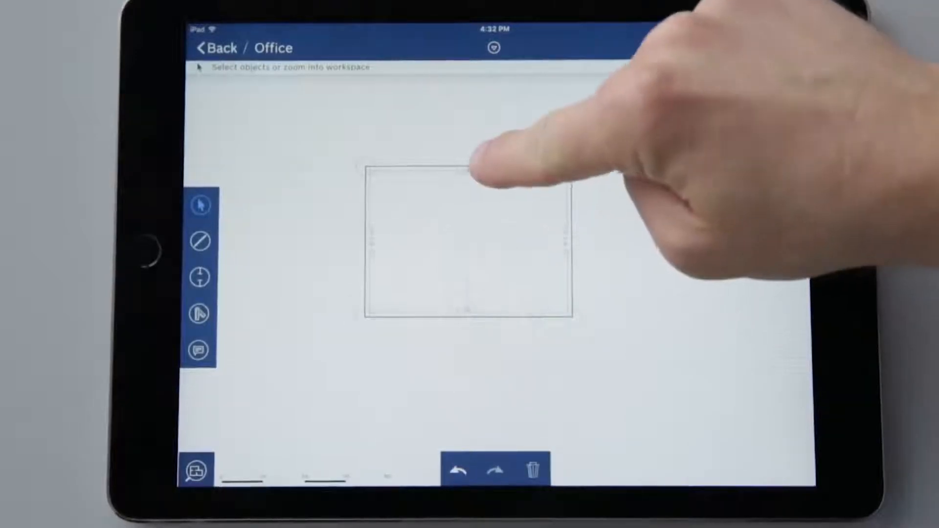
{"action": "left_click", "coordinate": [473, 170]}
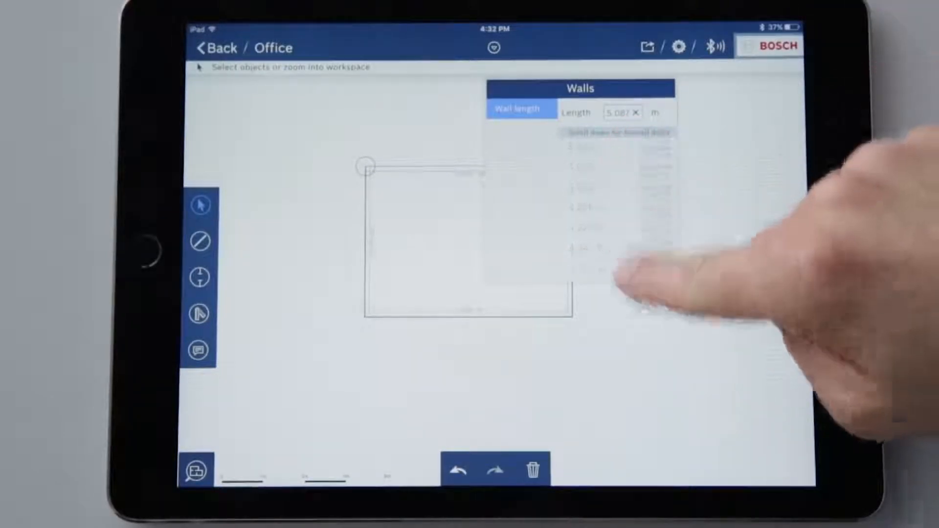
{"action": "left_click", "coordinate": [617, 113]}
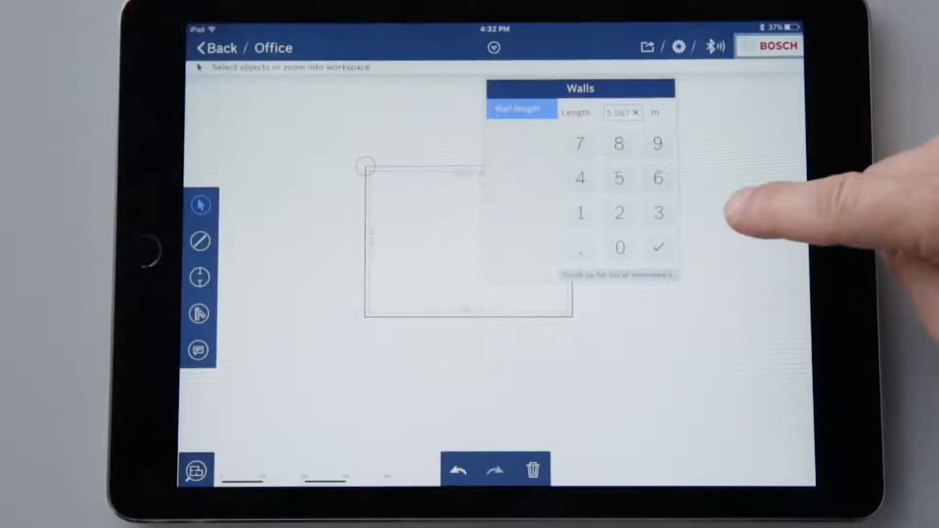
{"action": "left_click", "coordinate": [657, 247]}
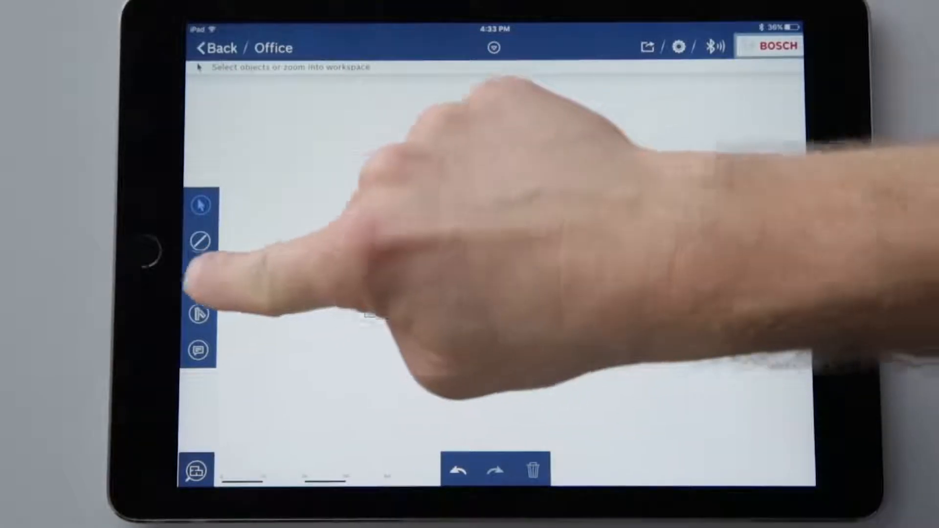
Draw a 6.004 m diagonal measurement line across the Office room.
{"action": "left_click", "coordinate": [199, 277]}
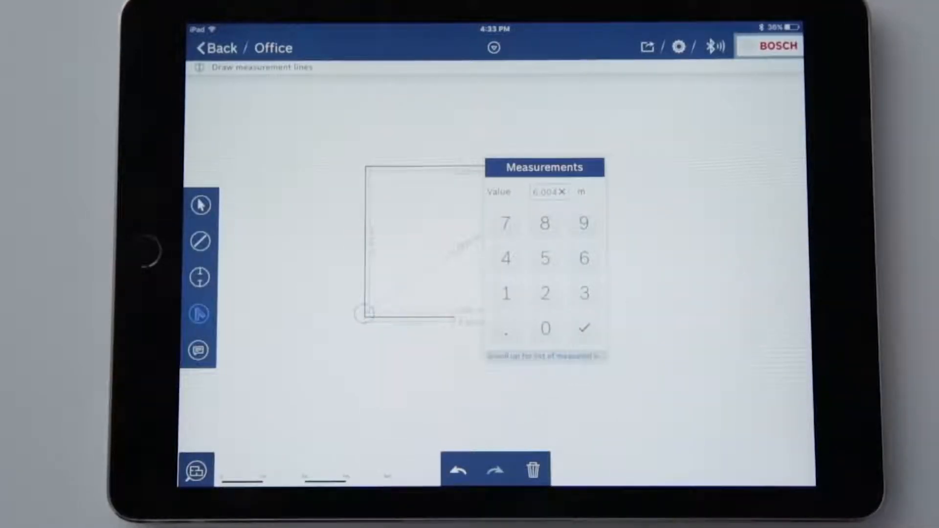
{"action": "left_click", "coordinate": [582, 329]}
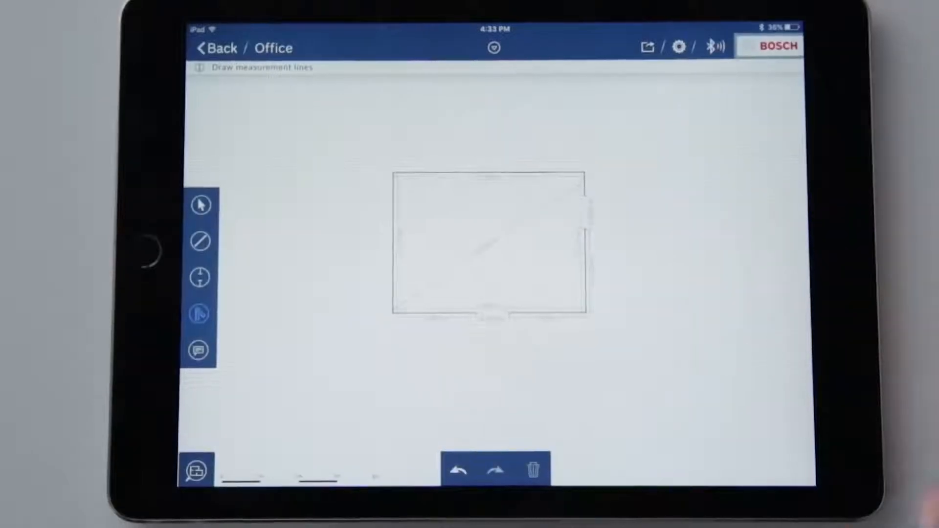
{"action": "left_click", "coordinate": [200, 469]}
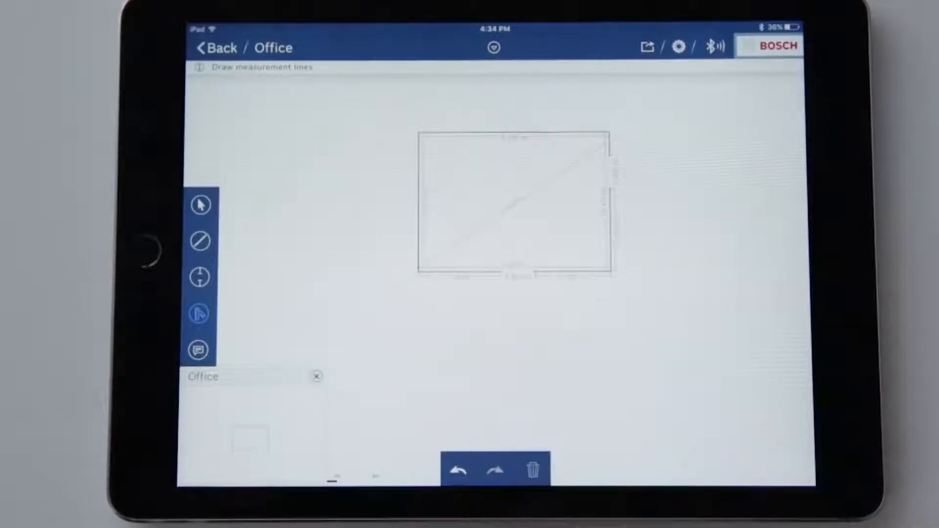
{"action": "left_click", "coordinate": [317, 377]}
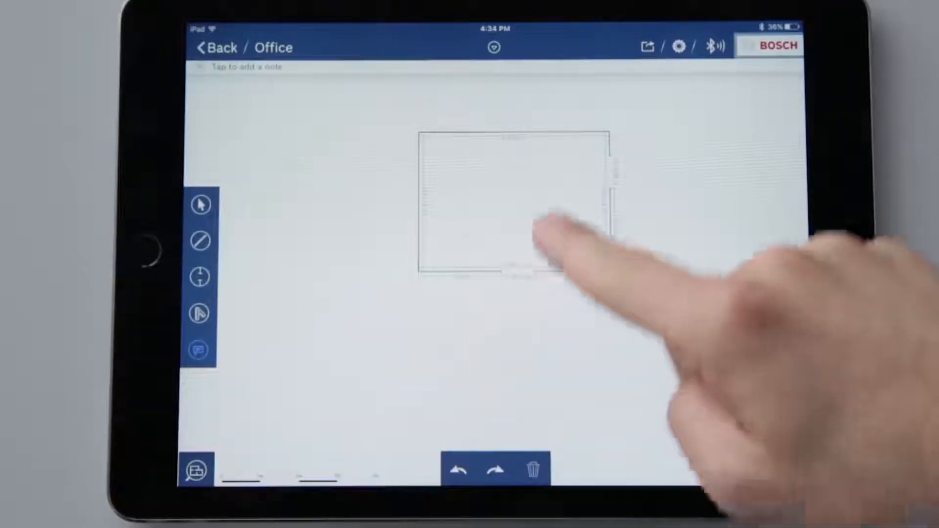
Place a painting note inside the Office room sketch.
{"action": "left_click", "coordinate": [539, 227]}
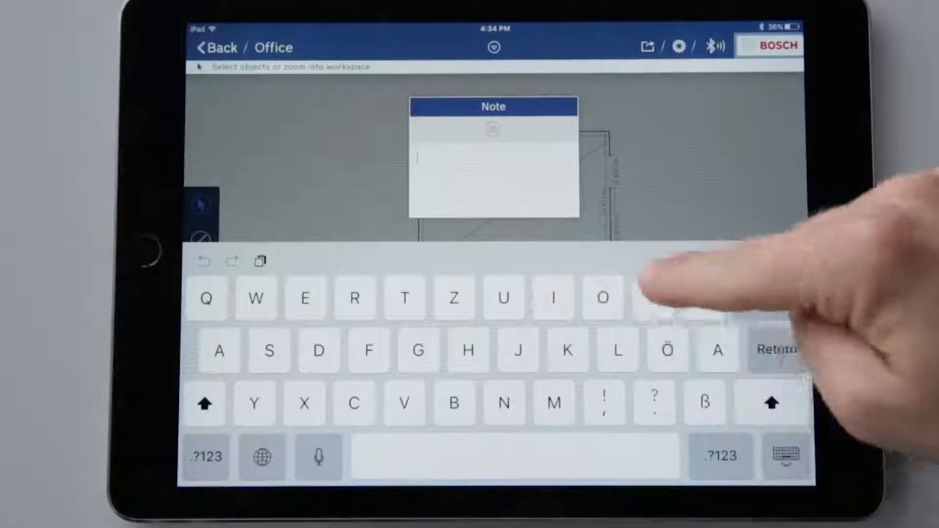
{"action": "type", "text": "Paint wa"}
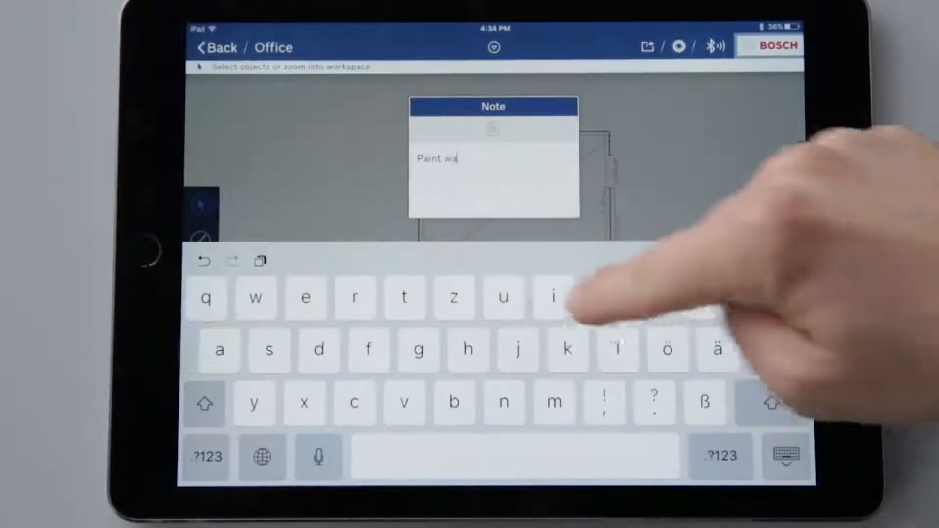
{"action": "type", "text": "l"}
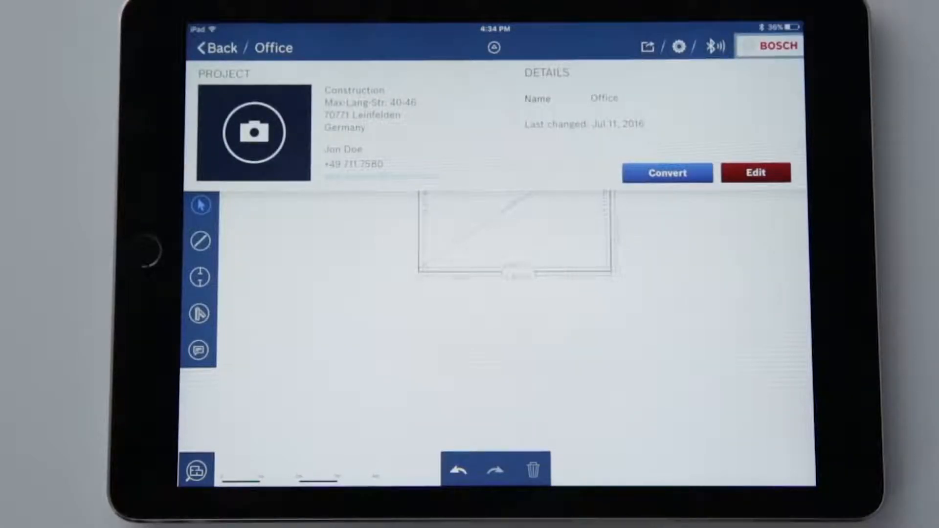
Convert the Office quick sketch into a floor plan, confirming the warning dialog.
{"action": "left_click", "coordinate": [666, 173]}
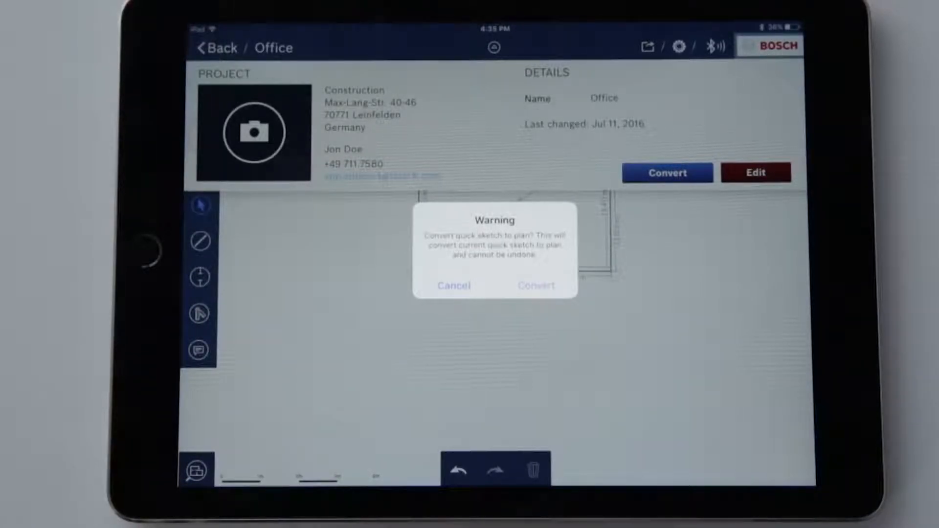
{"action": "left_click", "coordinate": [535, 285]}
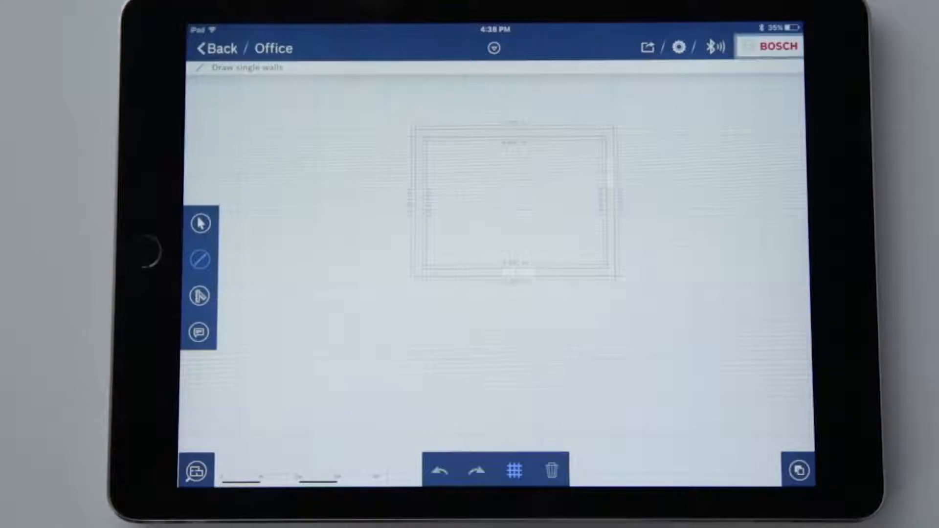
Select the plan's top wall and open its wall elevation view.
{"action": "left_click", "coordinate": [200, 222]}
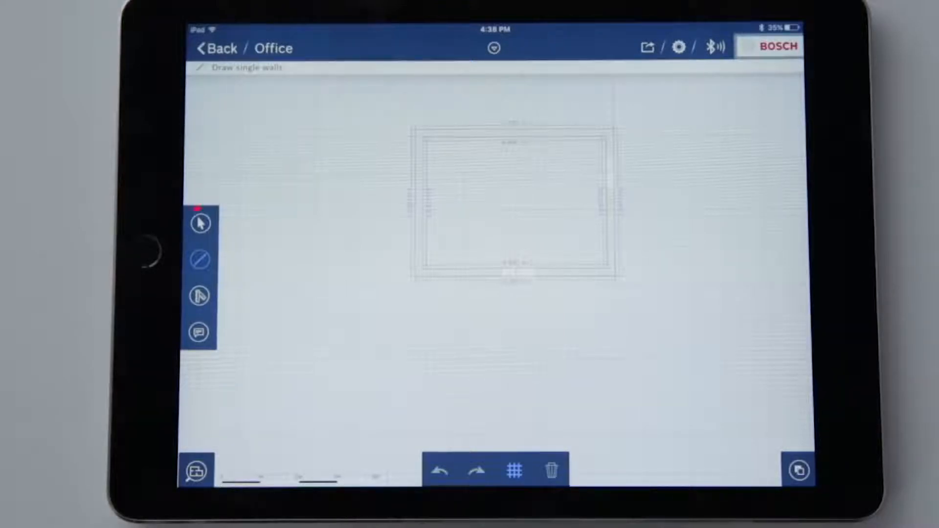
{"action": "left_click", "coordinate": [200, 223]}
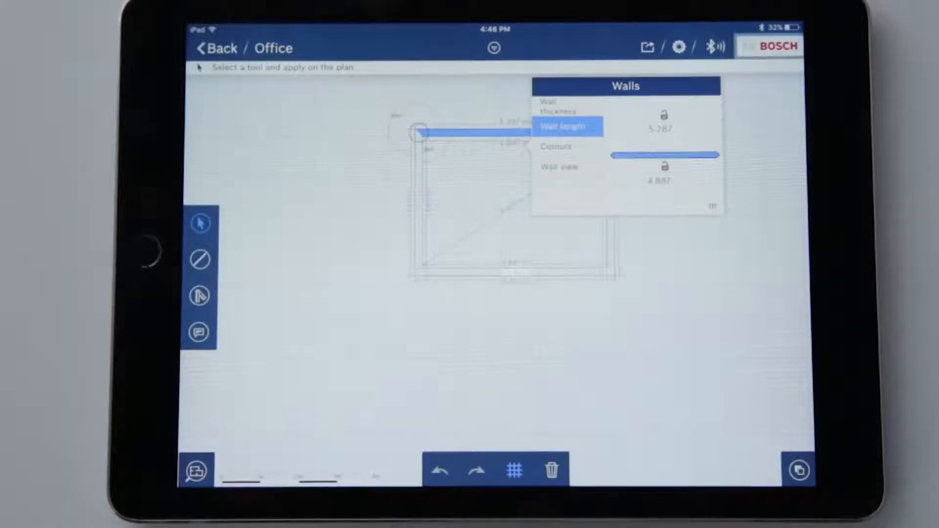
{"action": "left_click", "coordinate": [567, 166]}
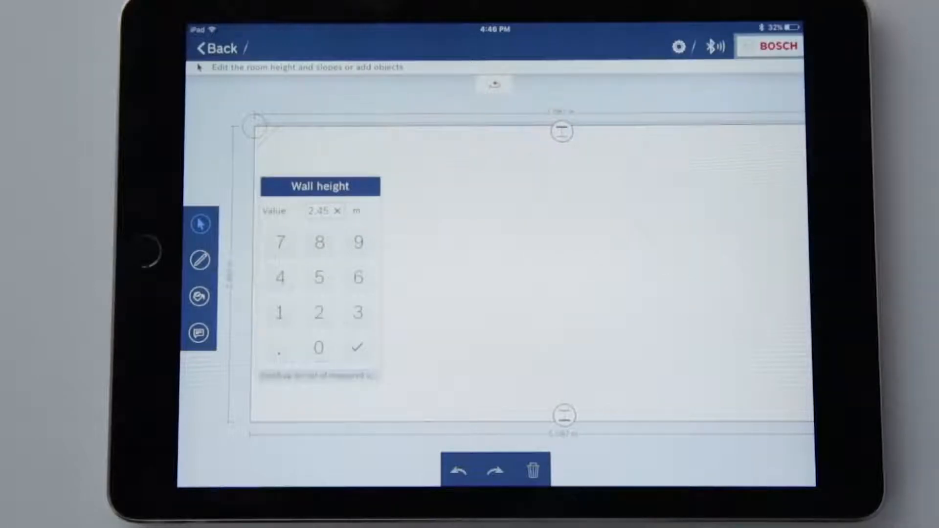
Confirm the 2.45 m wall height, then add a door and review its dimensions and position.
{"action": "left_click", "coordinate": [356, 347]}
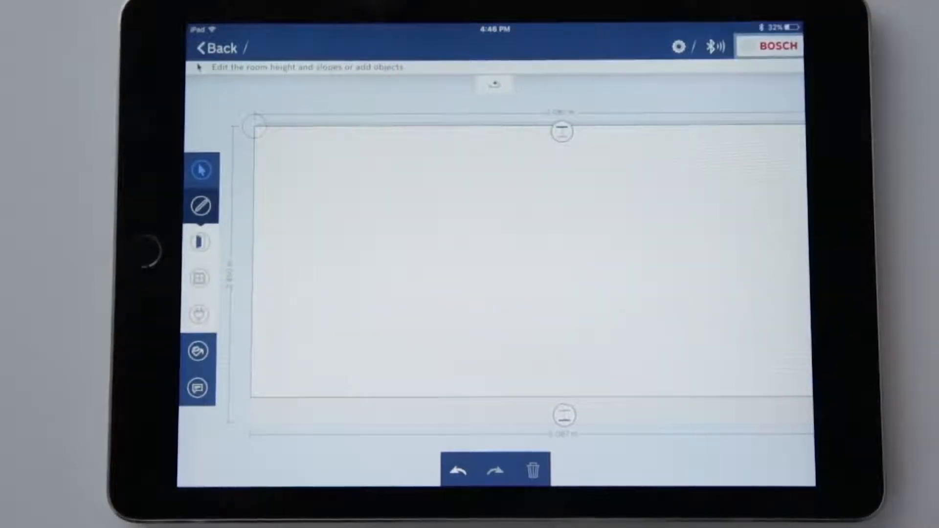
{"action": "left_click", "coordinate": [200, 242]}
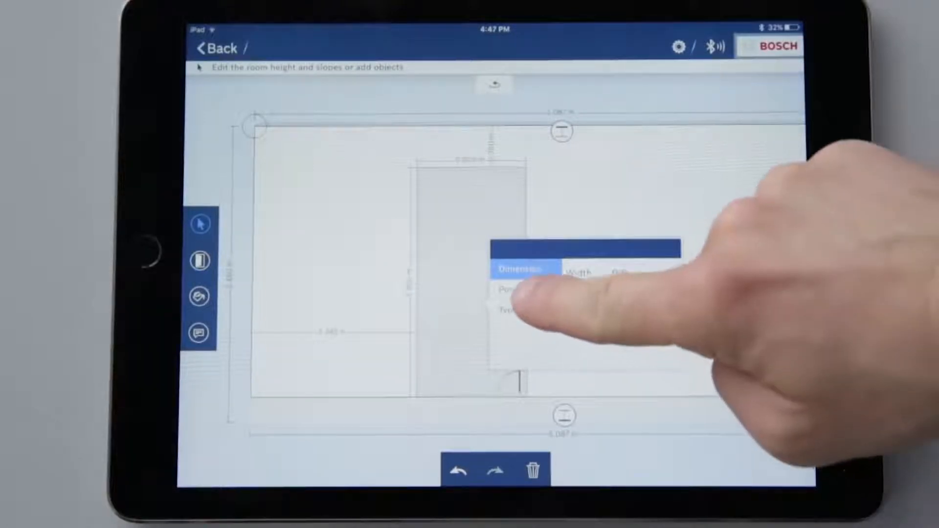
{"action": "left_click", "coordinate": [518, 290]}
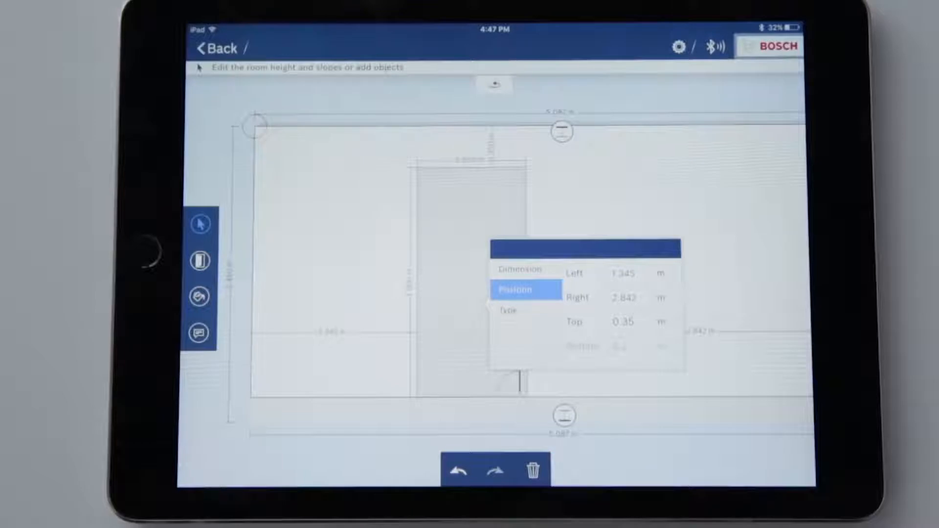
{"action": "left_click", "coordinate": [521, 270]}
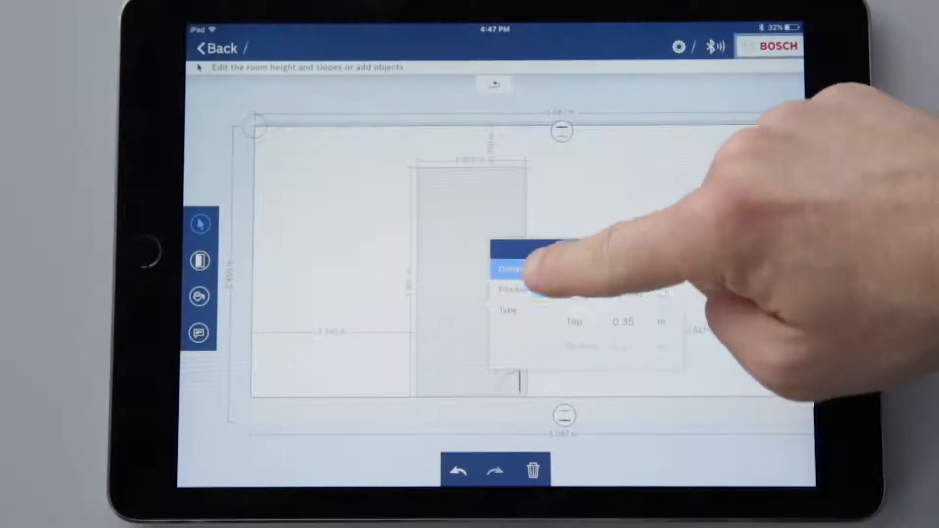
{"action": "left_click", "coordinate": [507, 311]}
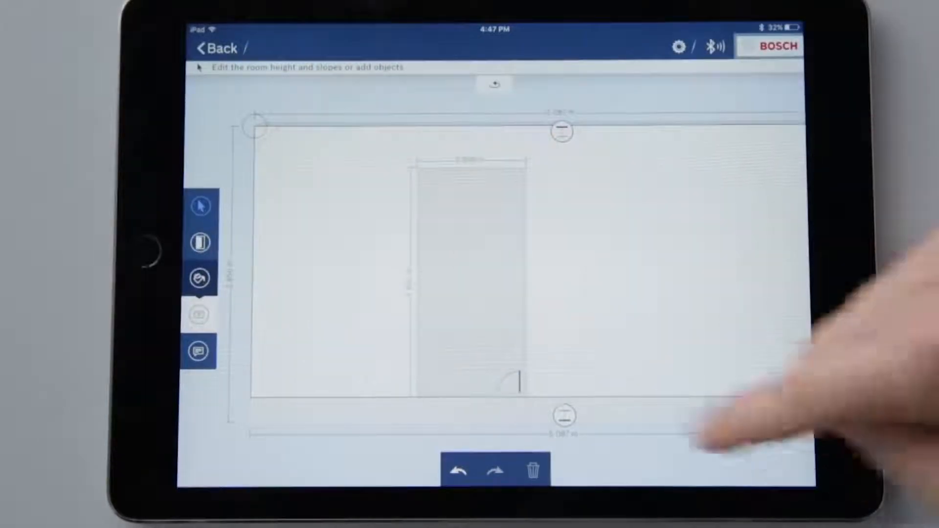
Pick one of today's photos from the device library as the wall image.
{"action": "left_click", "coordinate": [201, 282]}
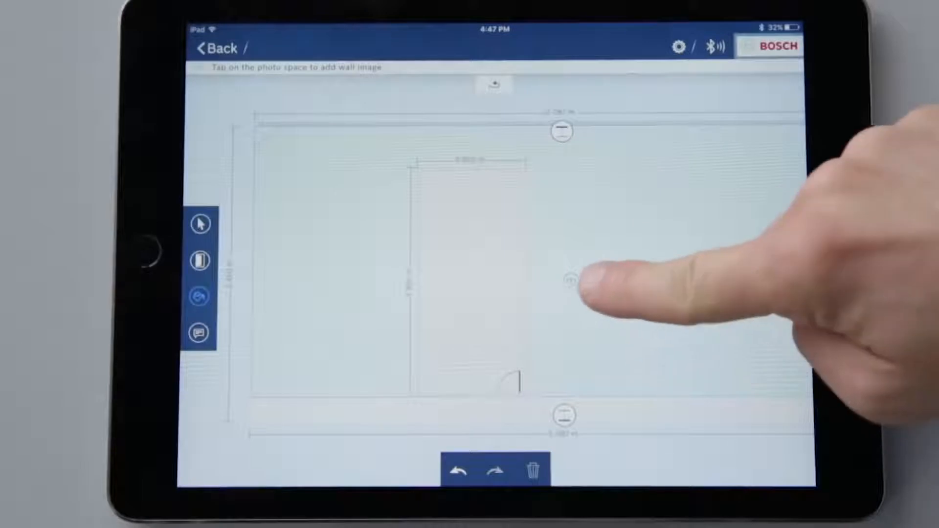
{"action": "left_click", "coordinate": [575, 285]}
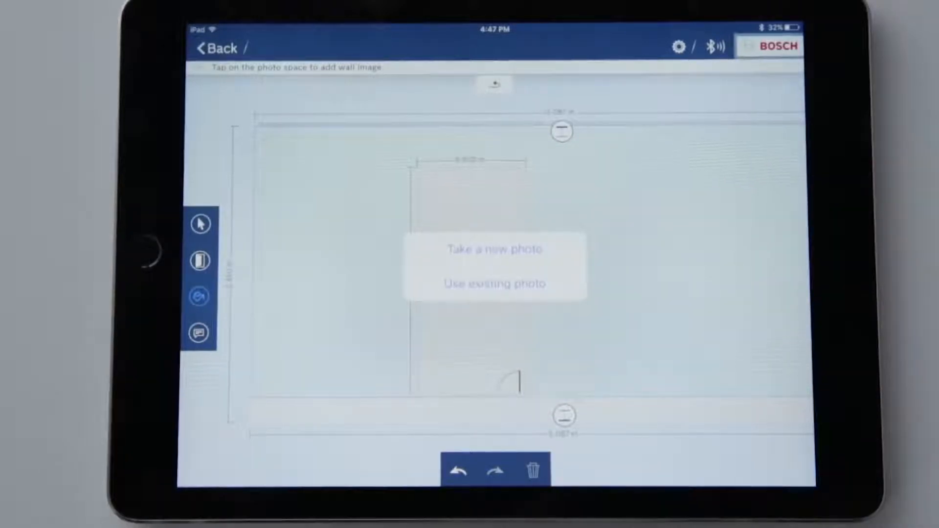
{"action": "left_click", "coordinate": [494, 283]}
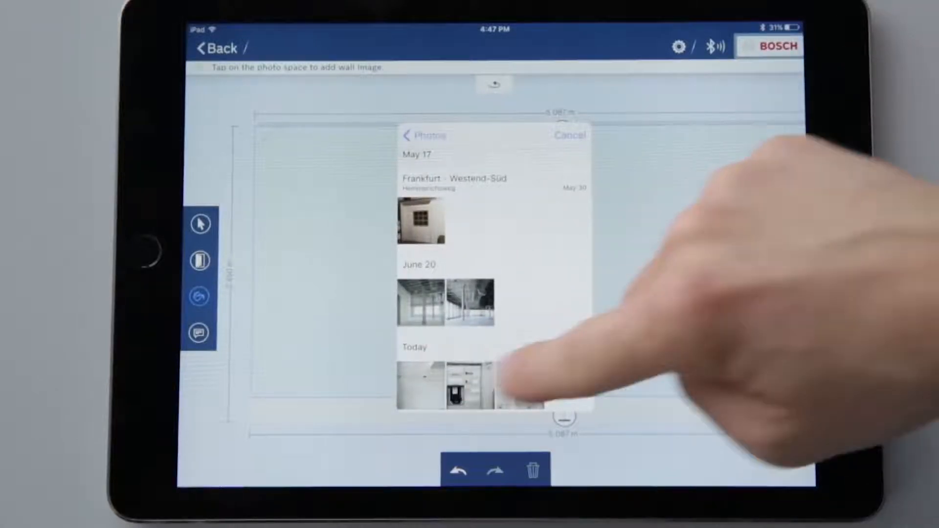
{"action": "left_click", "coordinate": [473, 383]}
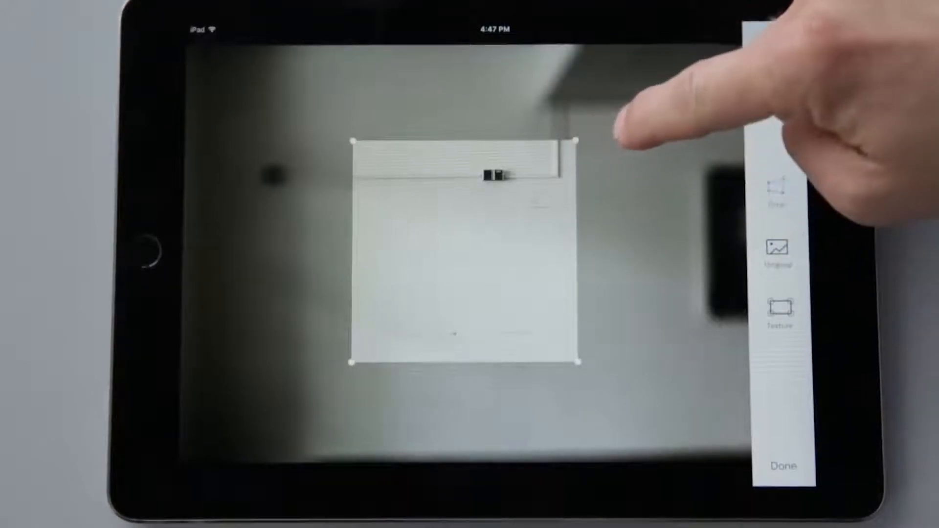
Adjust the photo's corner points to frame the wall and confirm the wall photo.
{"action": "left_click_drag", "start_coordinate": [575, 141], "coordinate": [630, 120]}
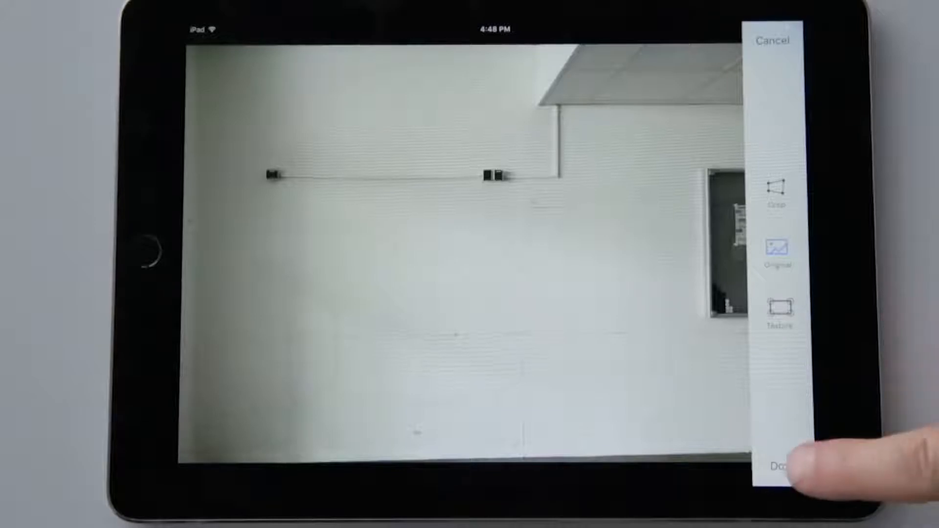
{"action": "left_click", "coordinate": [777, 467]}
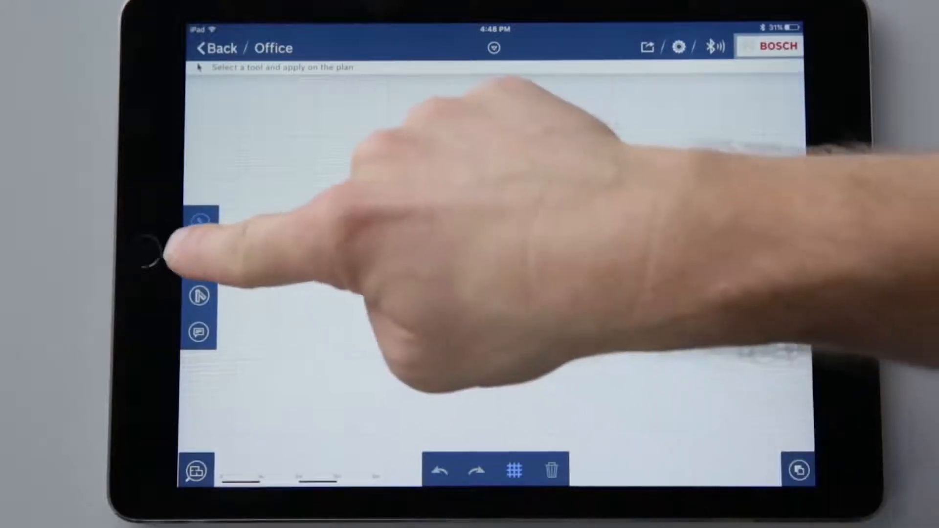
Draw a single wall right of the room and a slanted four-sided room below it.
{"action": "left_click", "coordinate": [199, 222]}
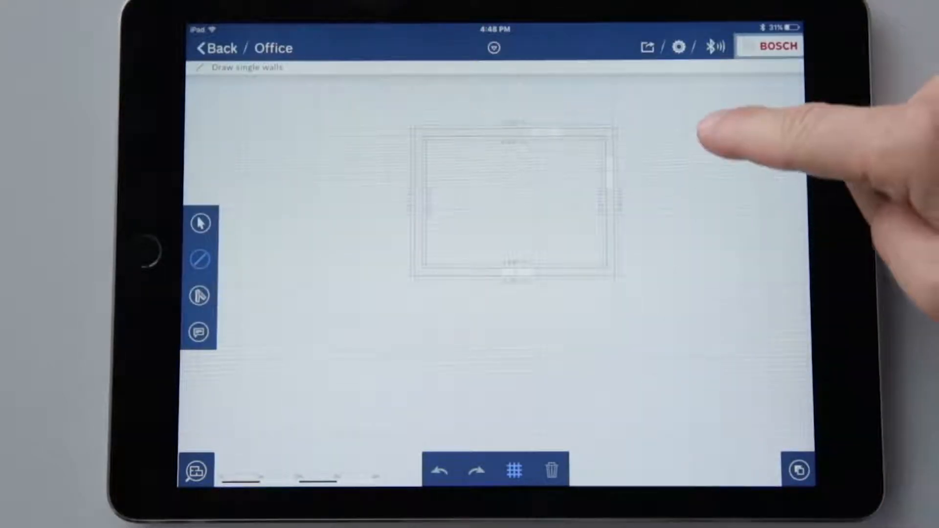
{"action": "left_click_drag", "start_coordinate": [728, 126], "coordinate": [729, 336]}
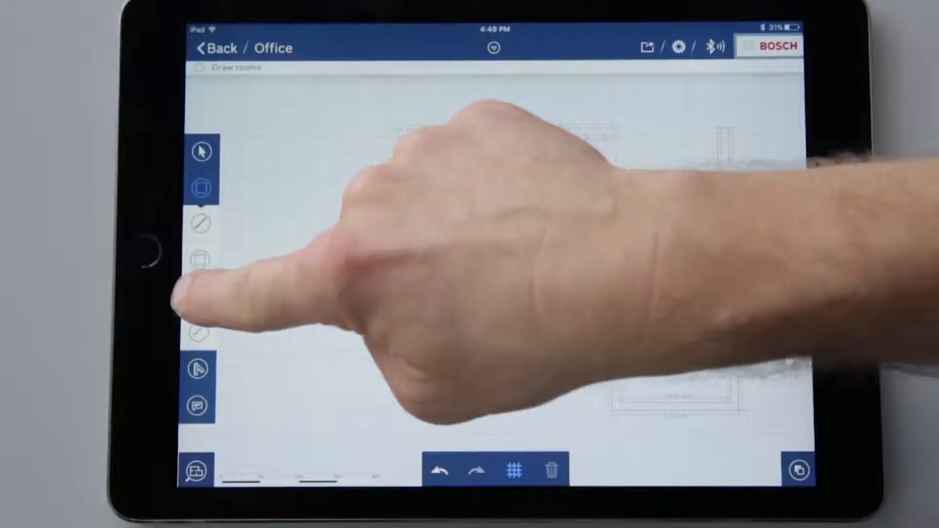
{"action": "left_click", "coordinate": [202, 260]}
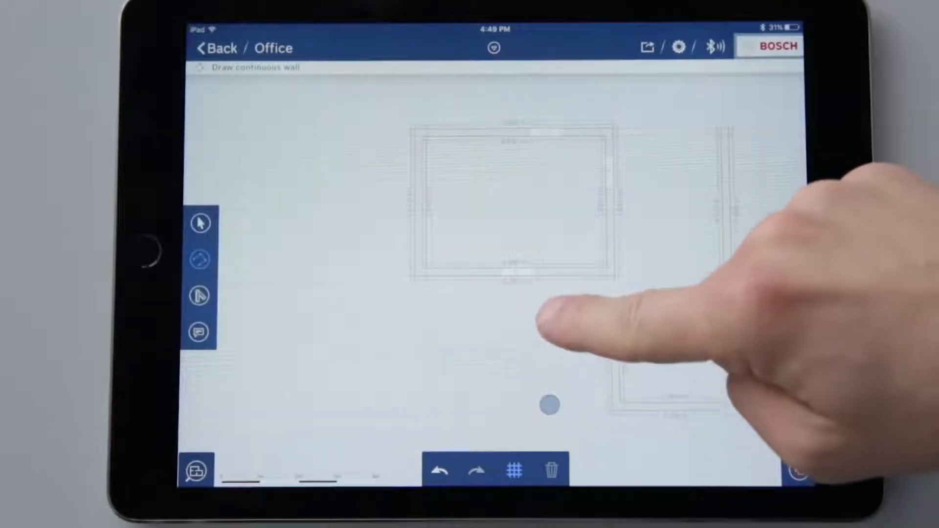
{"action": "left_click_drag", "start_coordinate": [548, 405], "coordinate": [486, 297]}
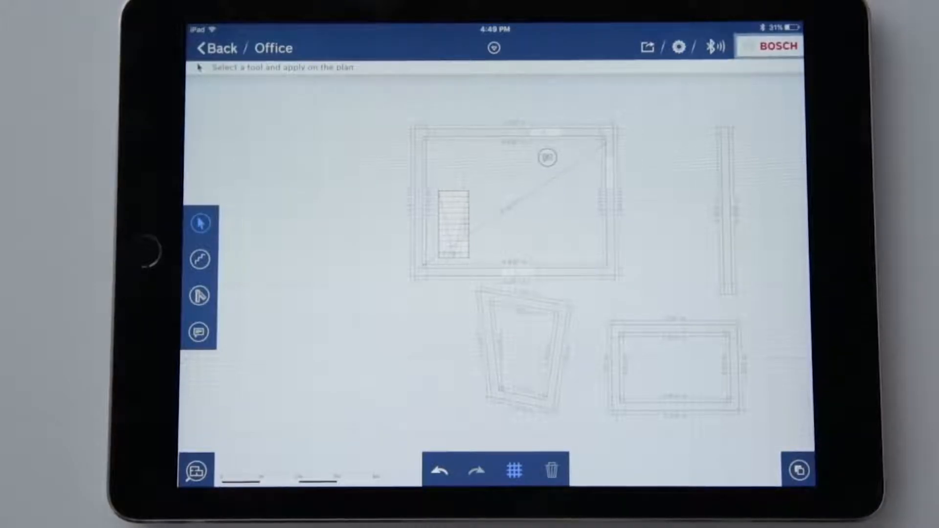
Turn on the angle tool so the room corners show their angle values.
{"action": "left_click", "coordinate": [200, 297]}
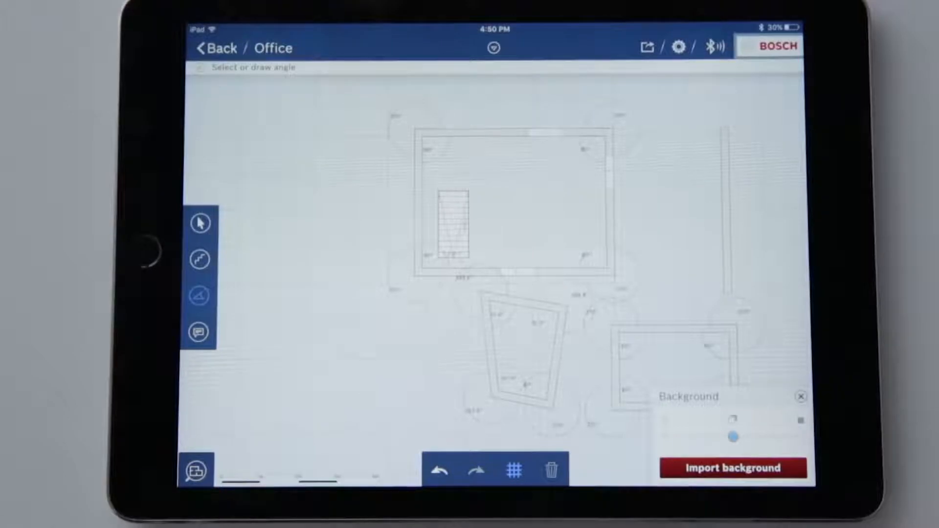
Start and save a new plan, then import the blueprint photo as its background.
{"action": "left_click", "coordinate": [216, 48]}
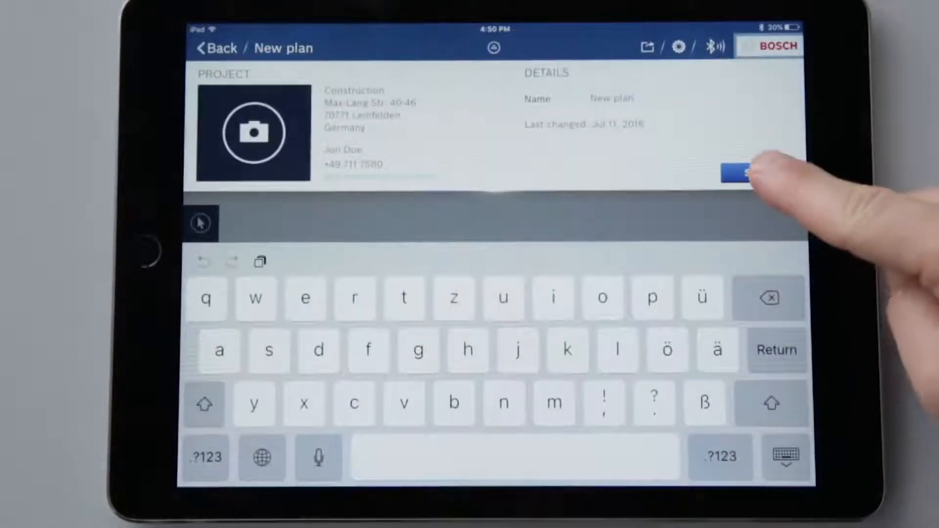
{"action": "left_click", "coordinate": [743, 173]}
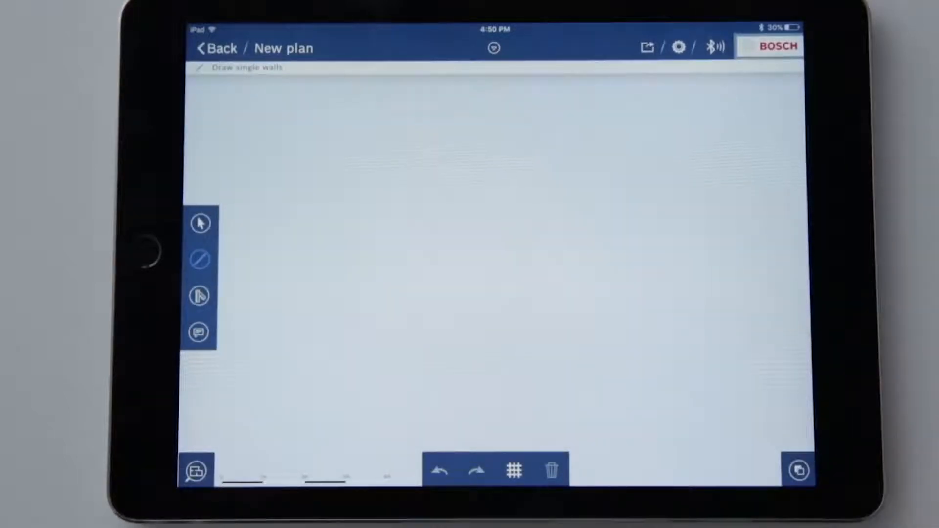
{"action": "left_click", "coordinate": [799, 470]}
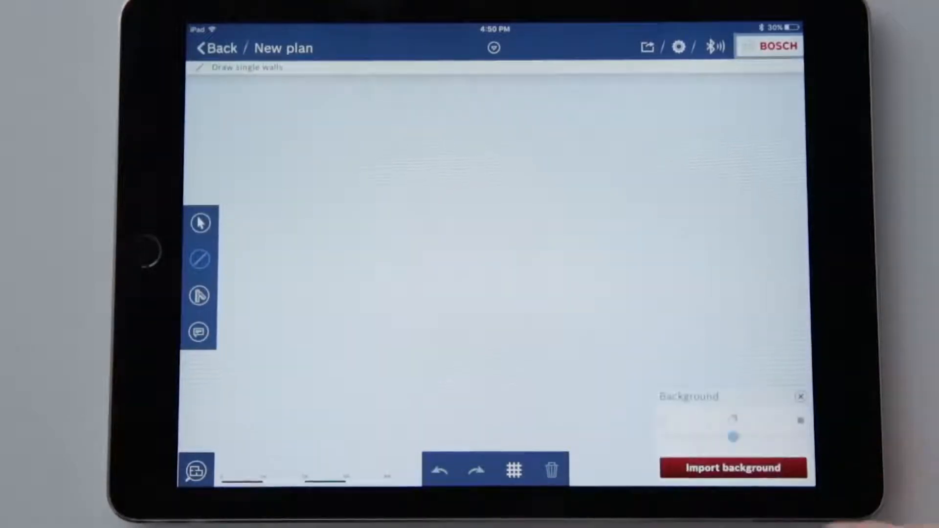
{"action": "left_click", "coordinate": [733, 468]}
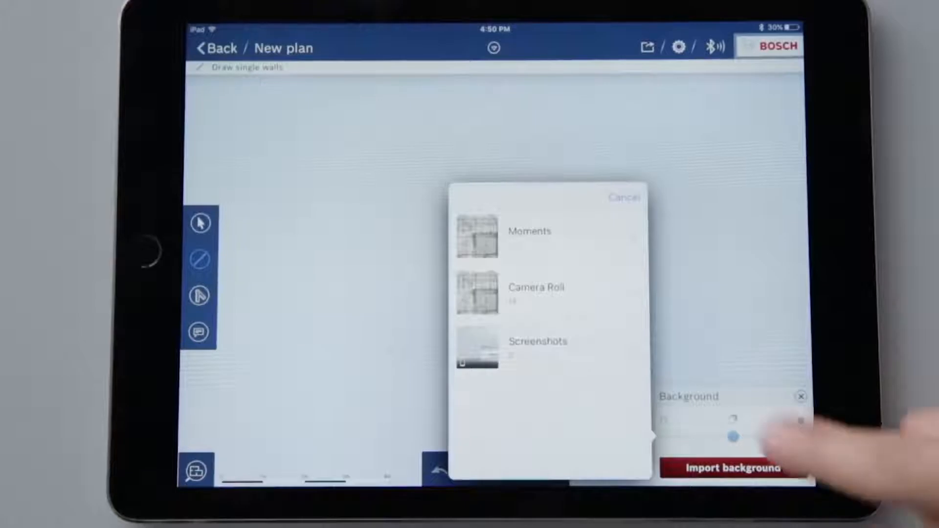
{"action": "left_click", "coordinate": [535, 293]}
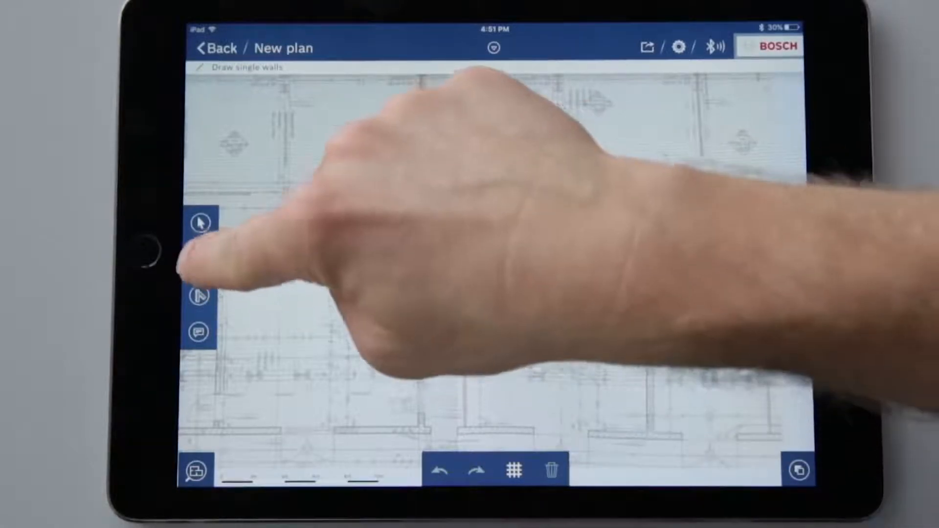
Draw a room over the blueprint, check the PDF export options without exporting, and leave the plan.
{"action": "left_click", "coordinate": [201, 261]}
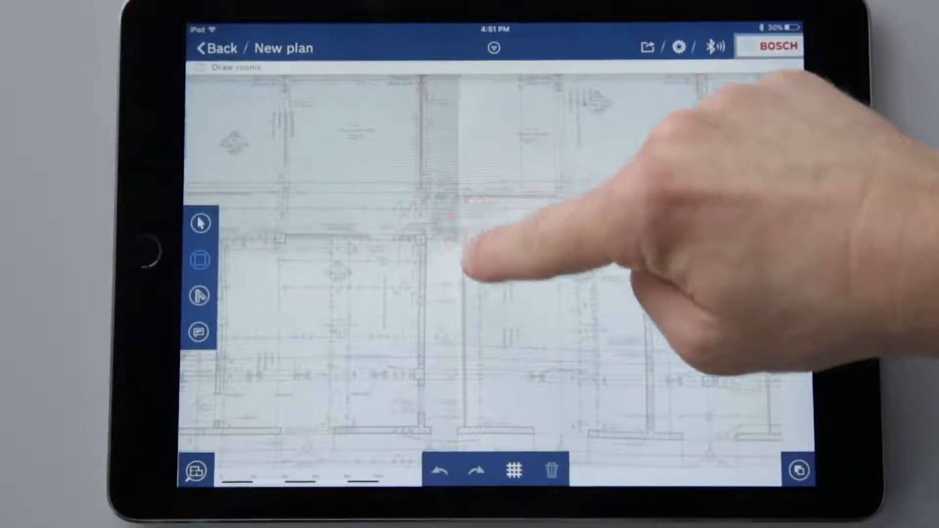
{"action": "left_click_drag", "start_coordinate": [473, 270], "coordinate": [617, 425]}
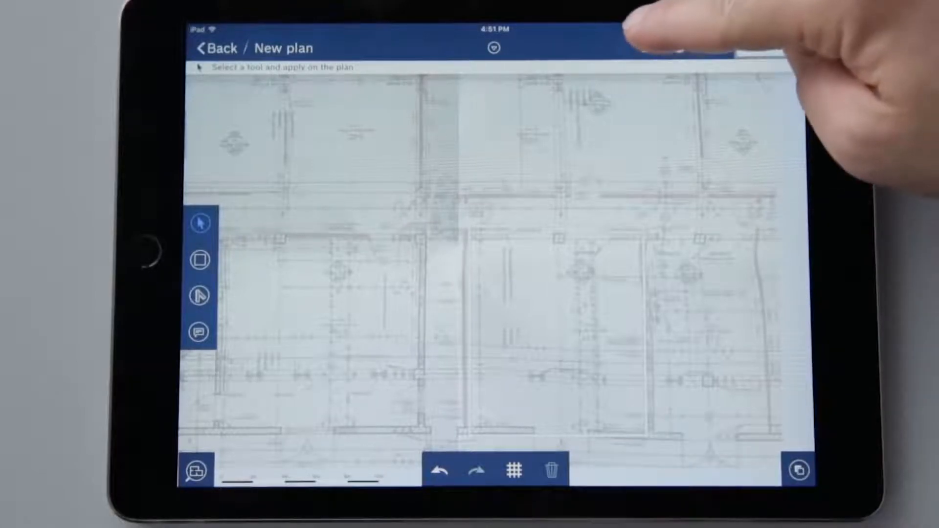
{"action": "left_click", "coordinate": [645, 48]}
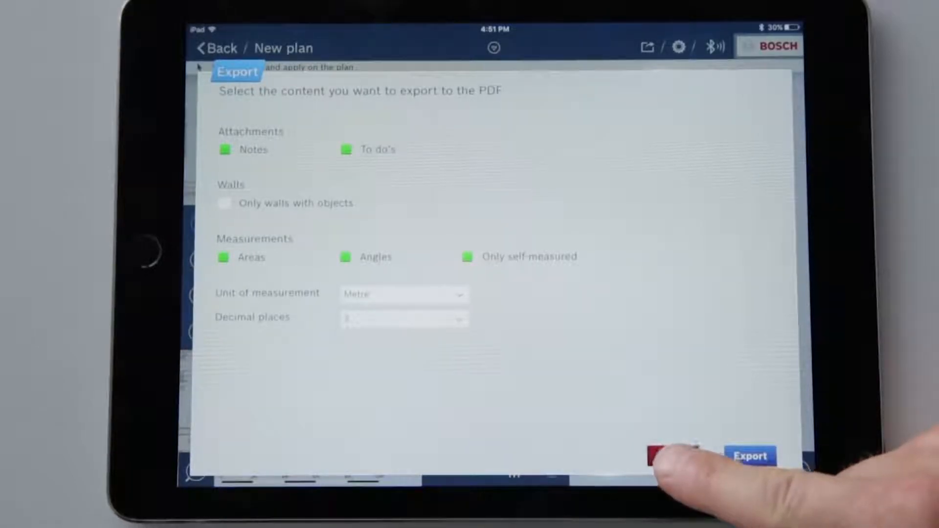
{"action": "left_click", "coordinate": [652, 456]}
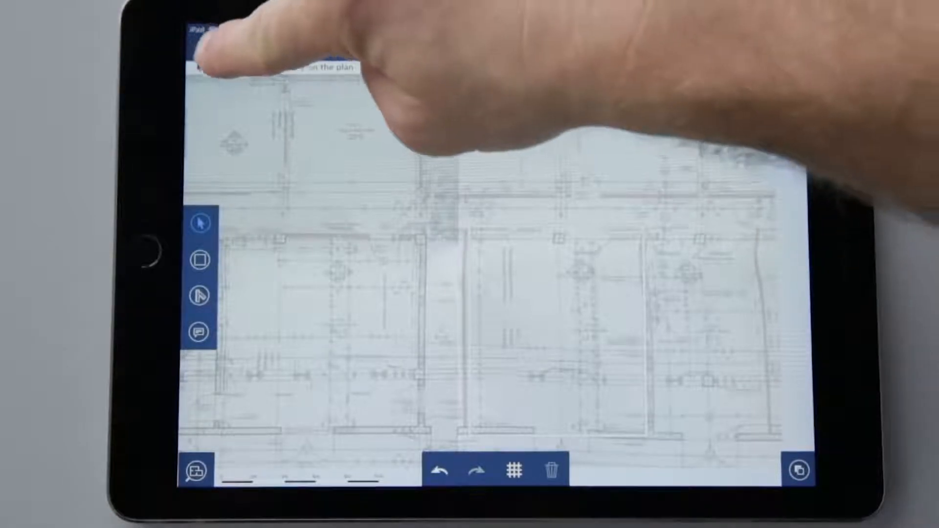
{"action": "left_click", "coordinate": [213, 48]}
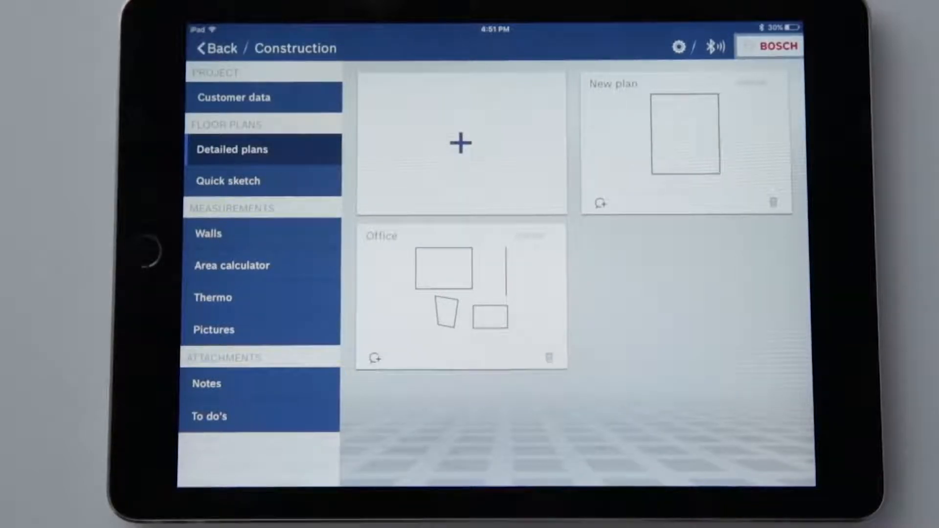
Create and save a new wall measurement named New wall in the Walls section.
{"action": "left_click", "coordinate": [208, 232]}
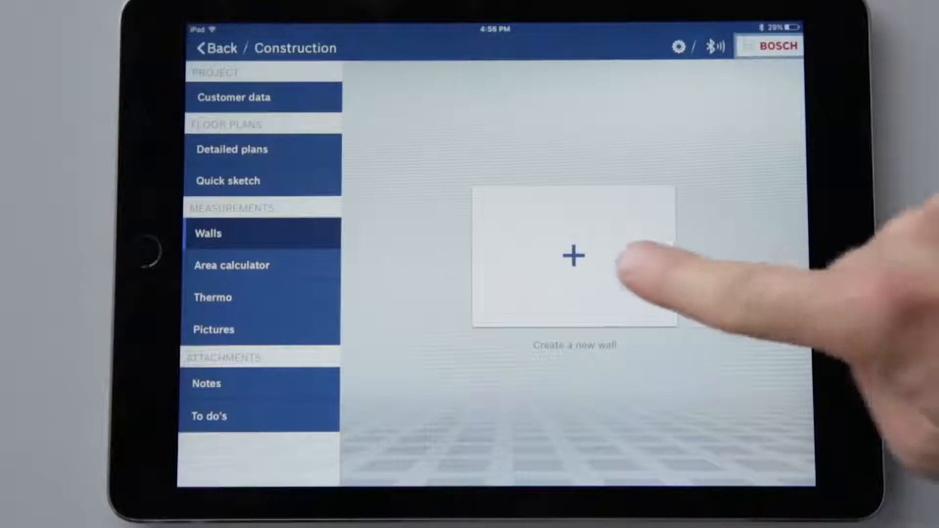
{"action": "left_click", "coordinate": [574, 255]}
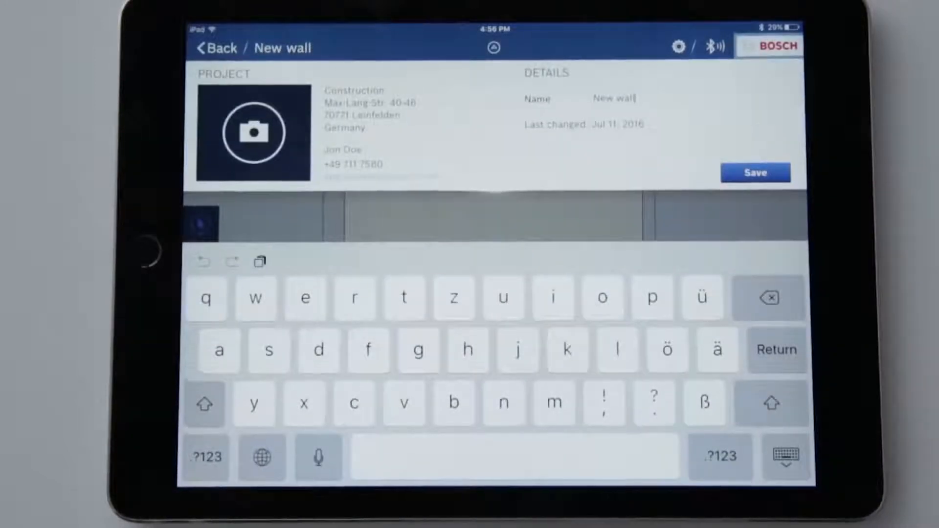
{"action": "left_click", "coordinate": [756, 173]}
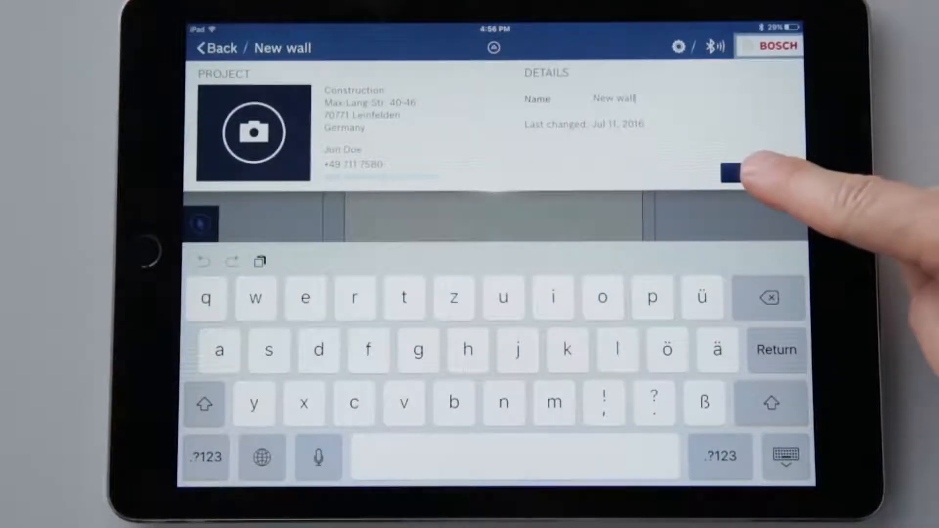
{"action": "left_click", "coordinate": [730, 171]}
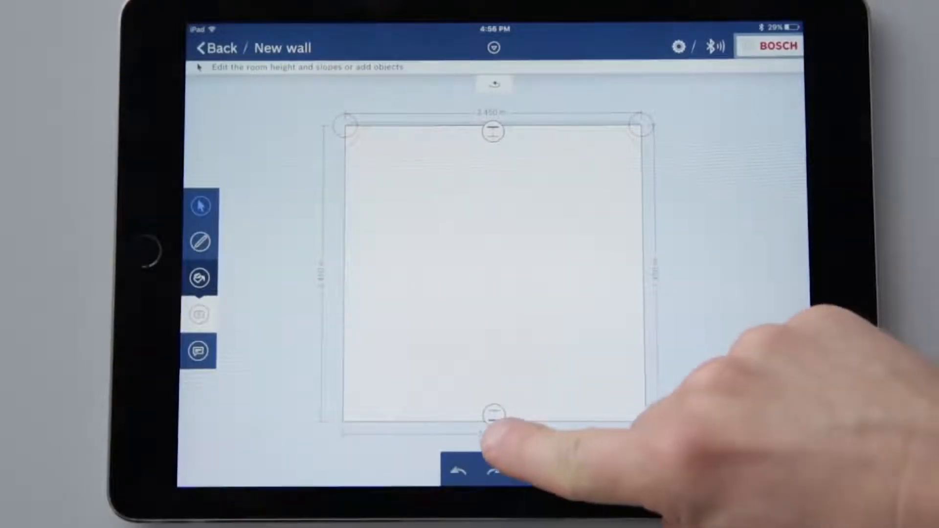
{"action": "left_click", "coordinate": [493, 417]}
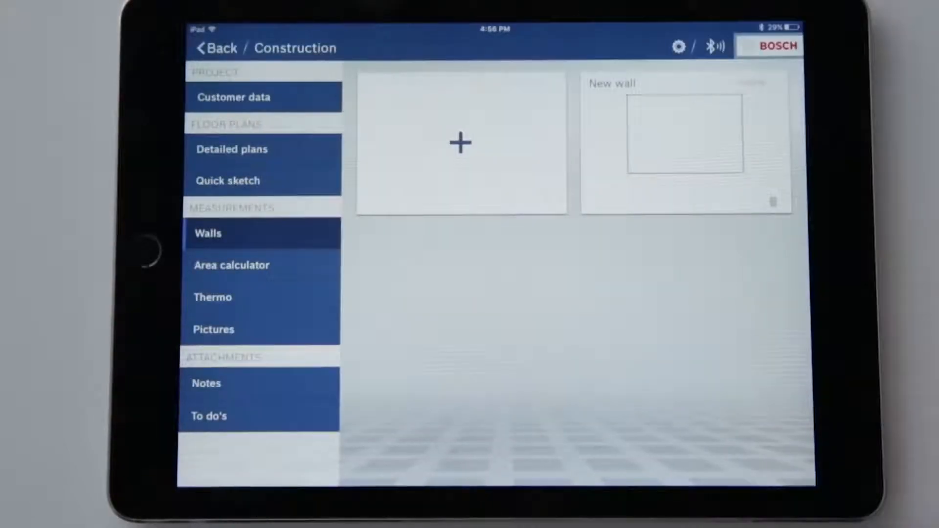
Create and save a new area calculation with a '1st floor' group and a Bathroom entry.
{"action": "left_click", "coordinate": [232, 265]}
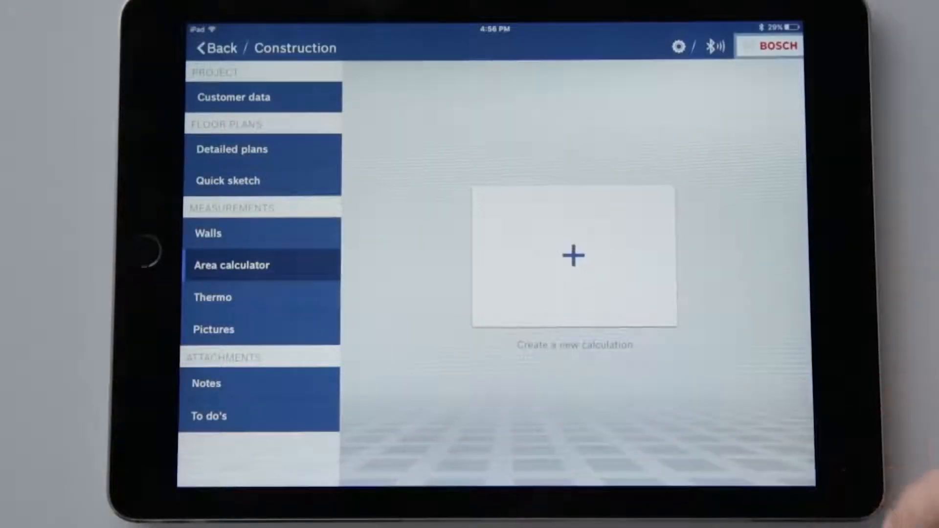
{"action": "left_click", "coordinate": [572, 255]}
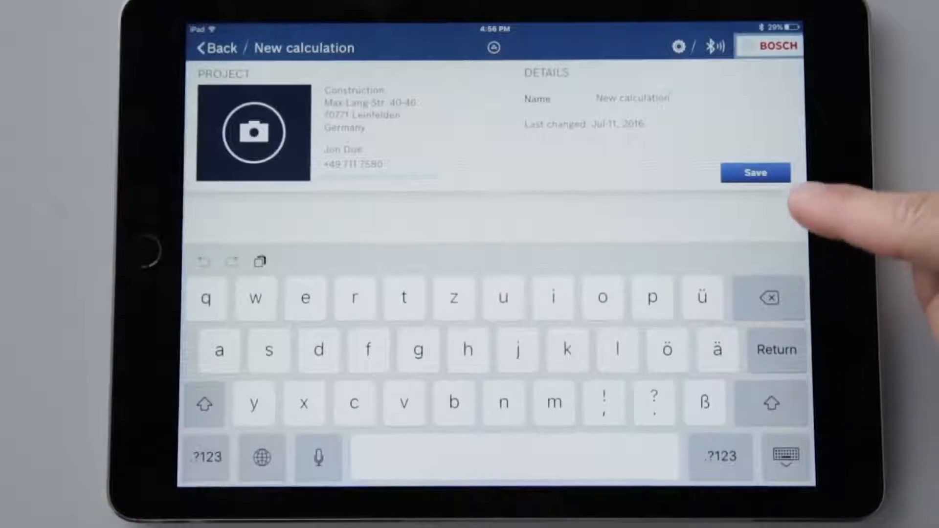
{"action": "left_click", "coordinate": [756, 173]}
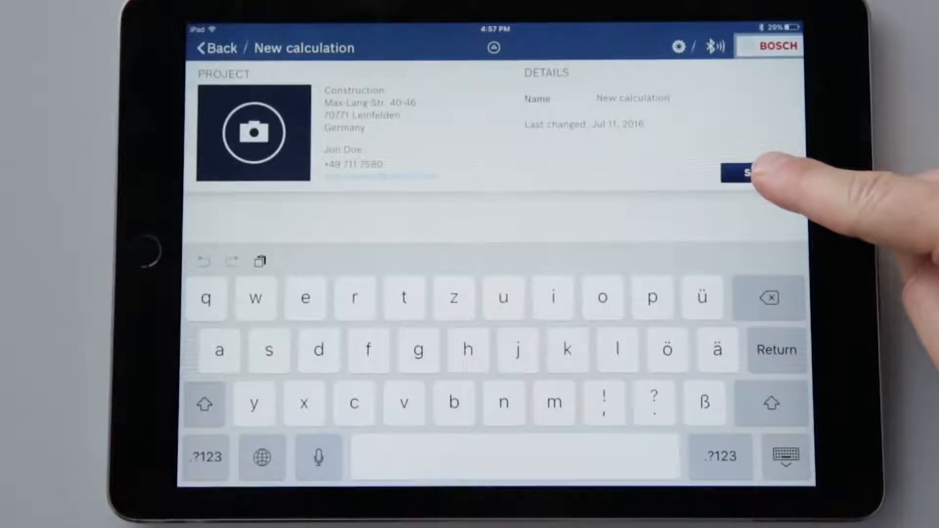
{"action": "left_click", "coordinate": [746, 173]}
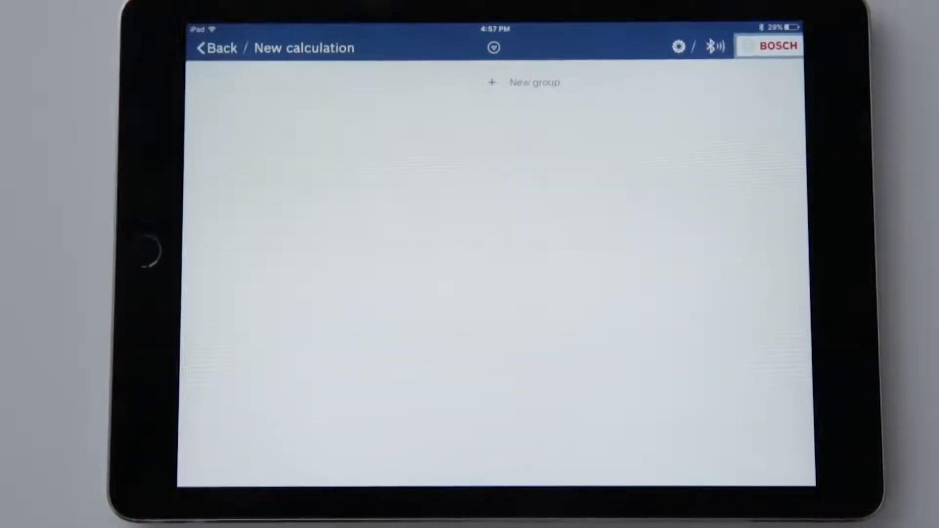
{"action": "left_click", "coordinate": [523, 82]}
{"action": "type", "text": "1st f"}
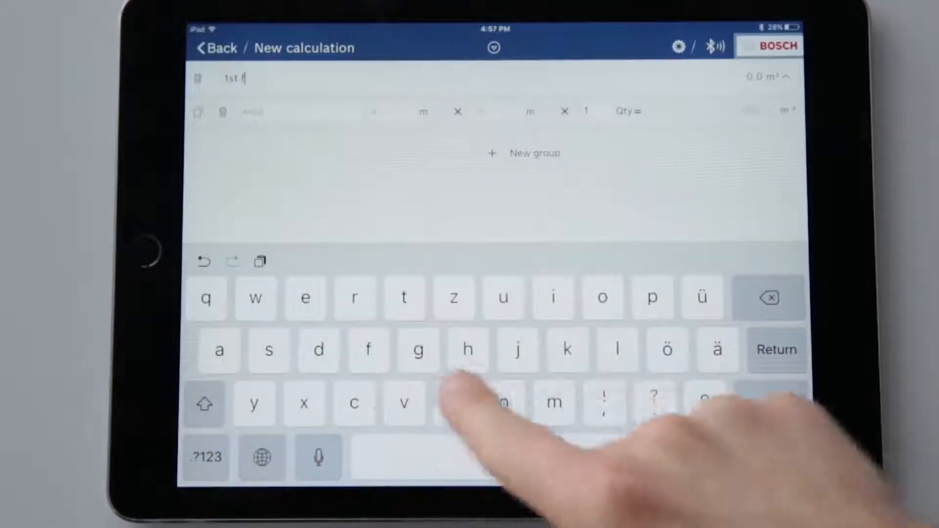
{"action": "type", "text": "loor"}
{"action": "left_click", "coordinate": [299, 112]}
{"action": "type", "text": "Bathroo"}
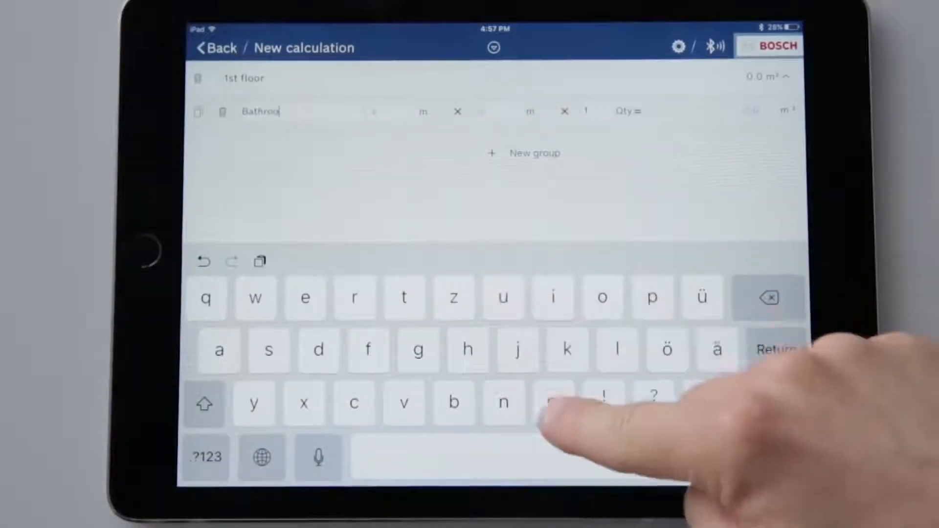
{"action": "left_click", "coordinate": [552, 403]}
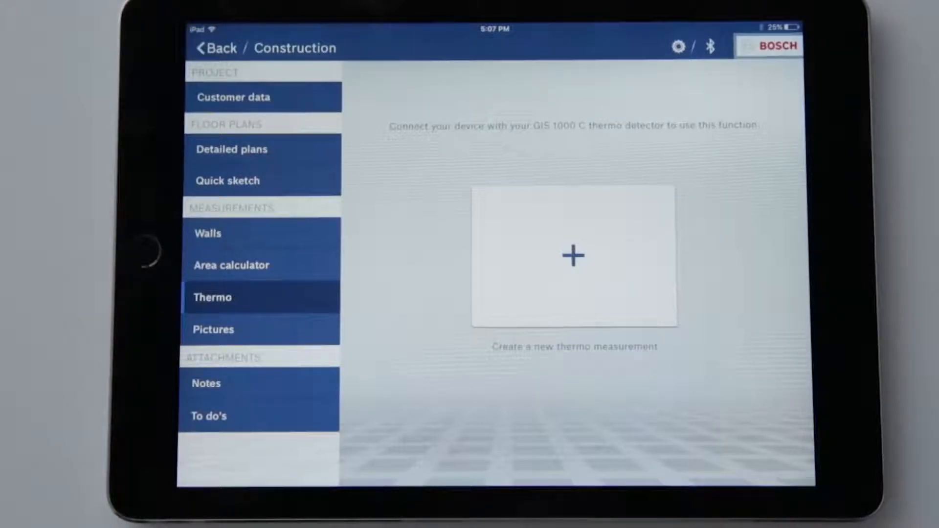
Show the Bluetooth device list, which includes a GIS 1000C thermo detector.
{"action": "left_click", "coordinate": [710, 47]}
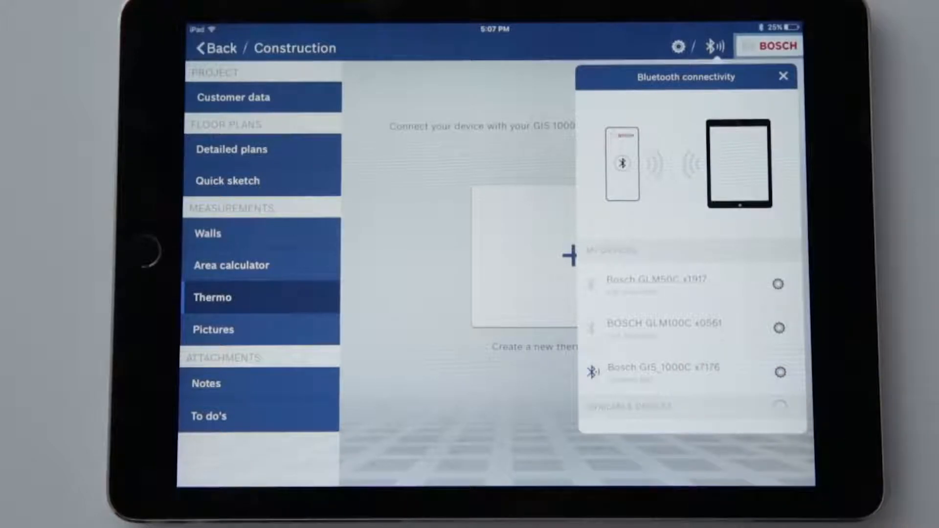
Dismiss the device connection panel and create a new thermo measurement.
{"action": "left_click", "coordinate": [782, 76]}
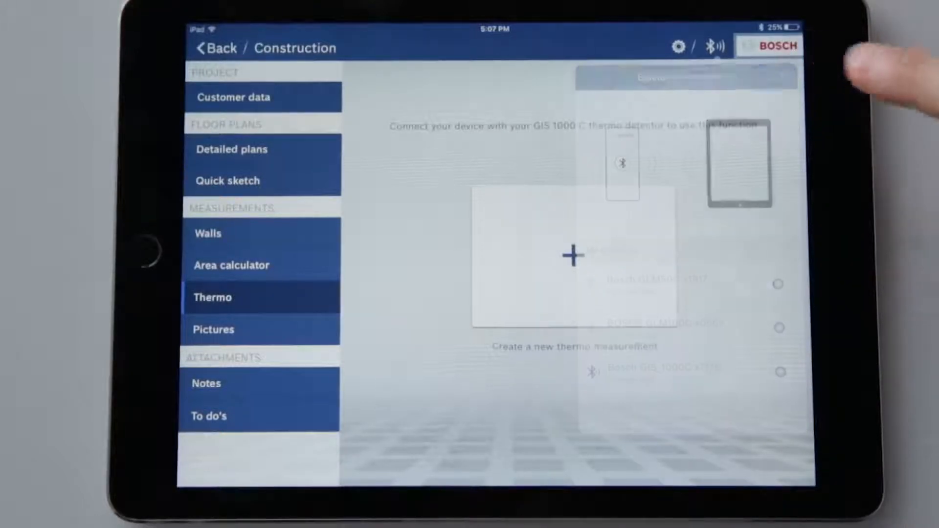
{"action": "left_click", "coordinate": [571, 256]}
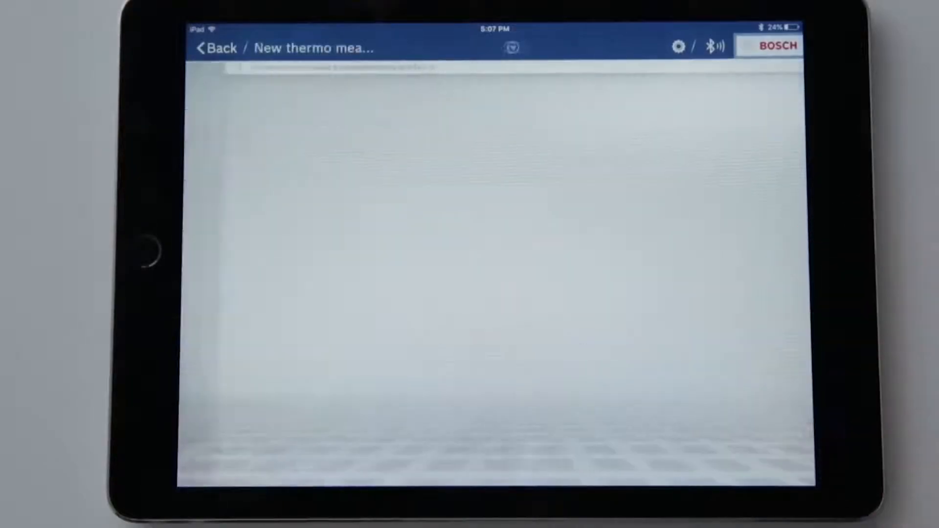
Set an existing electrical cabinet photo as the thermo measurement background and save.
{"action": "left_click", "coordinate": [493, 47]}
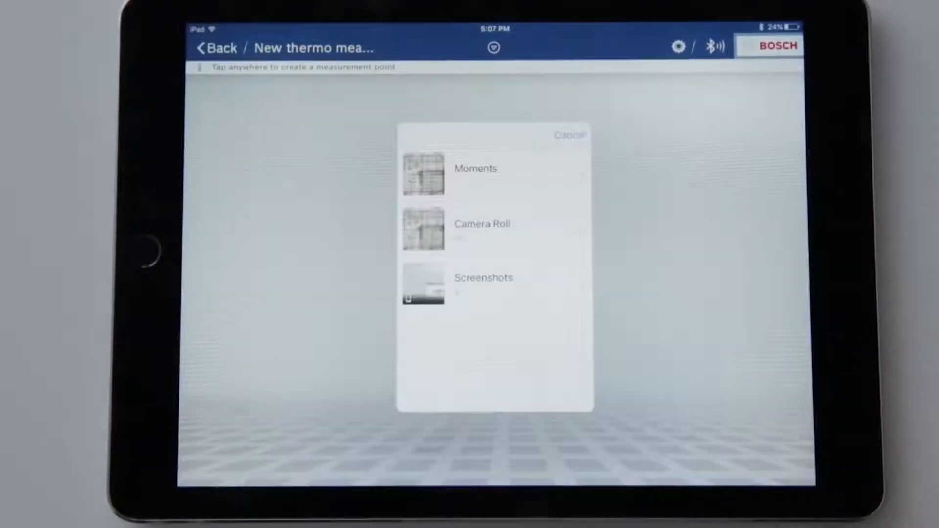
{"action": "left_click", "coordinate": [483, 224]}
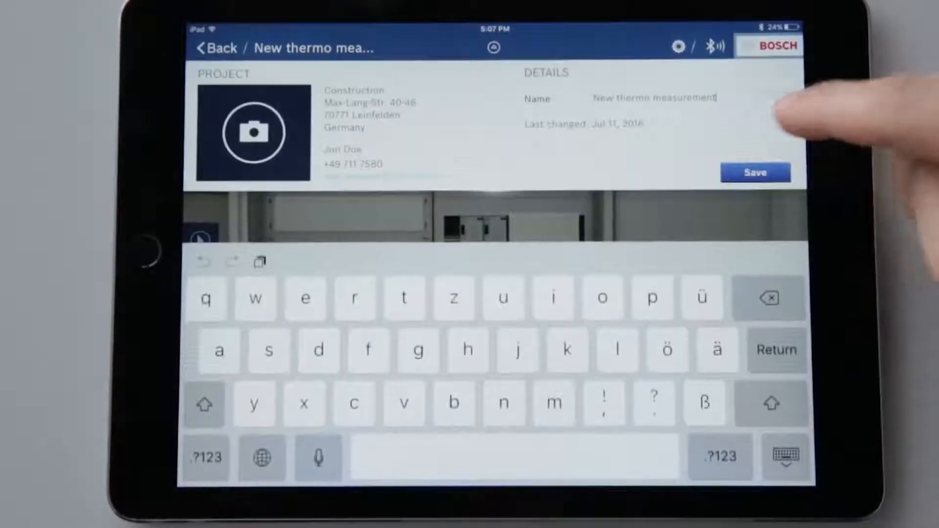
{"action": "left_click", "coordinate": [755, 173]}
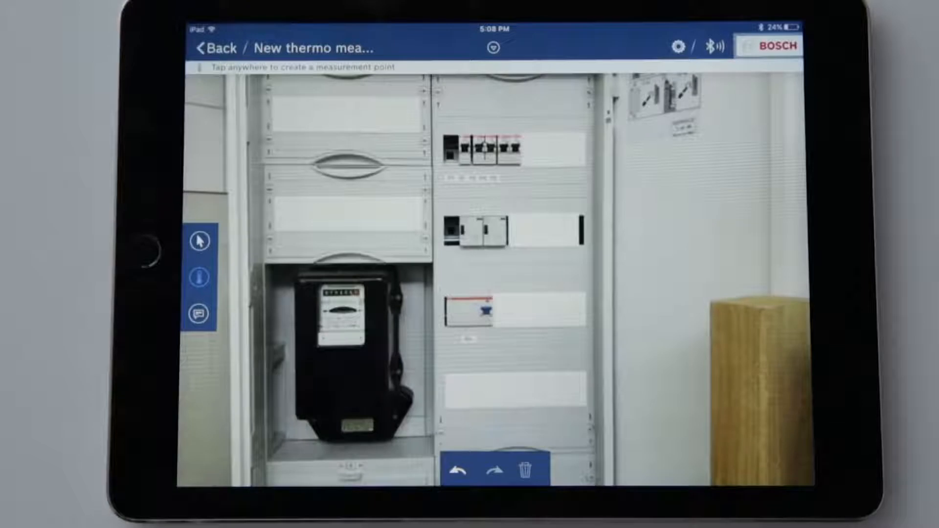
Place a 26.0 °C temperature point on the circuit breakers, then go back to Construction.
{"action": "left_click", "coordinate": [485, 149]}
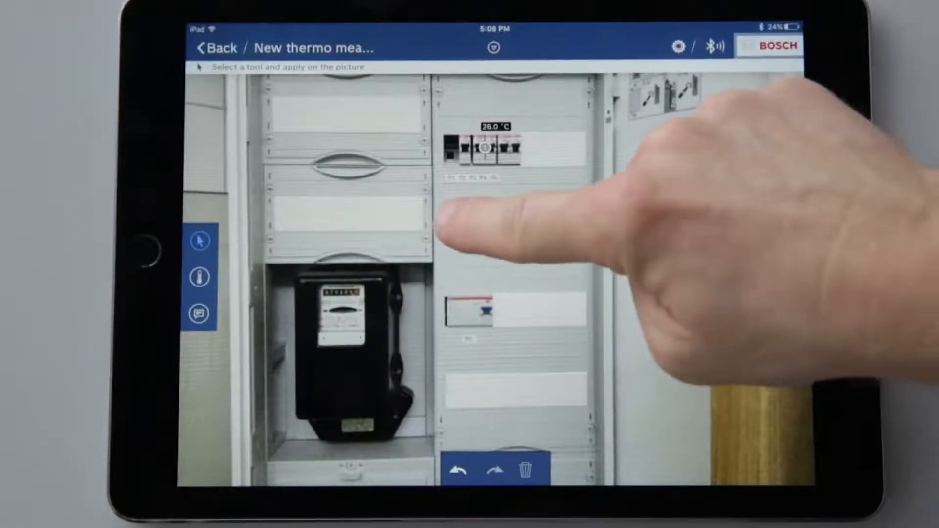
{"action": "left_click", "coordinate": [485, 144]}
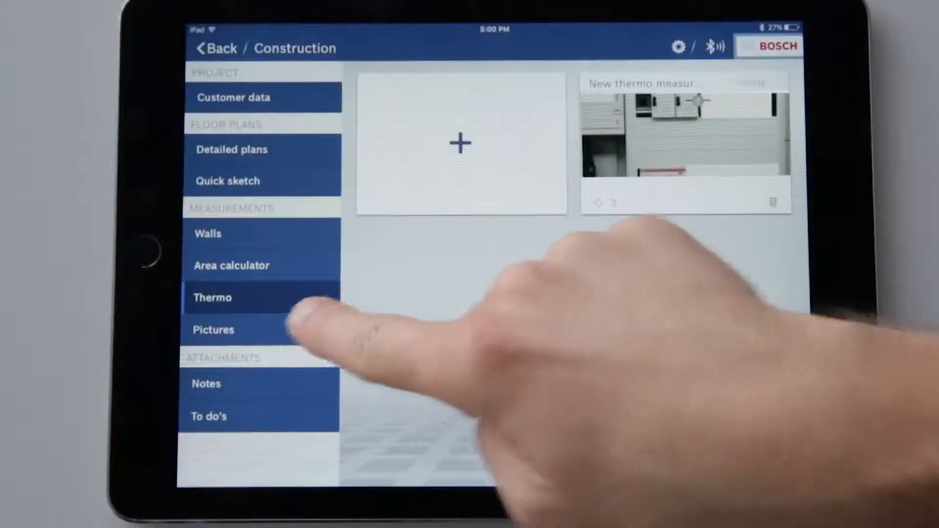
Go to the project's Pictures section and start a new picture from an existing photo.
{"action": "left_click", "coordinate": [213, 330]}
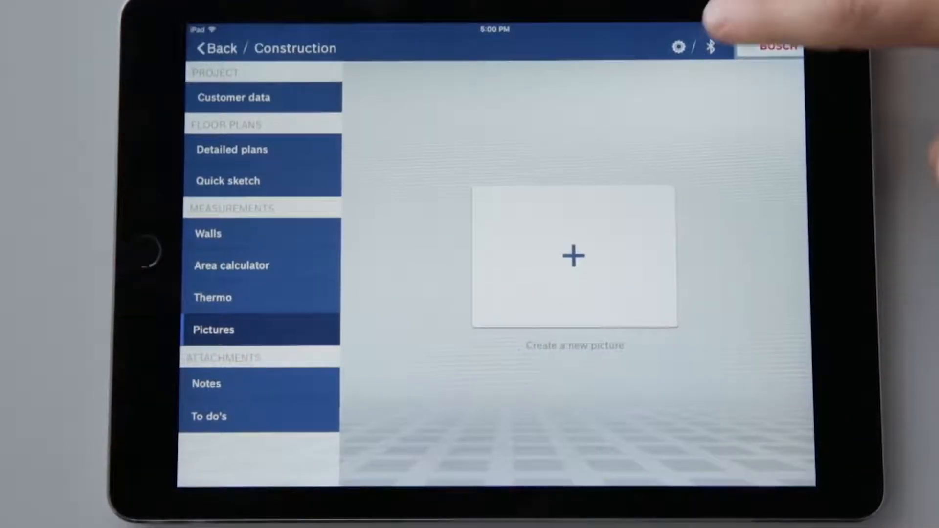
{"action": "left_click", "coordinate": [710, 48]}
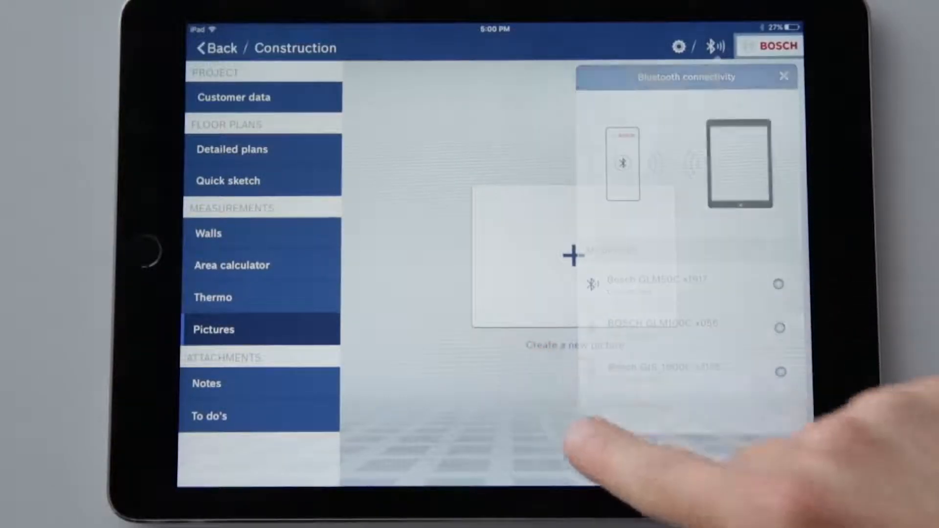
{"action": "left_click", "coordinate": [571, 256]}
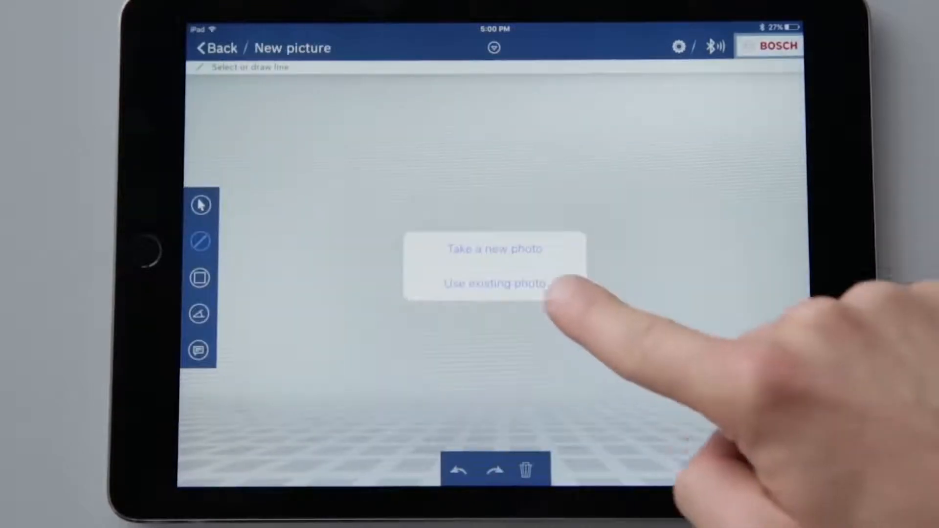
{"action": "left_click", "coordinate": [494, 283]}
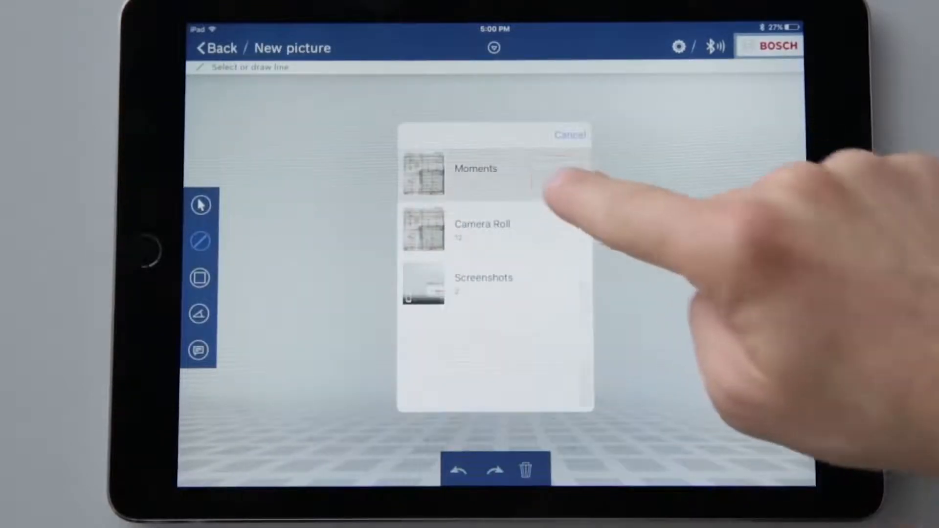
Choose to use an existing photo and open the Moments album for the hall photo.
{"action": "left_click", "coordinate": [475, 168]}
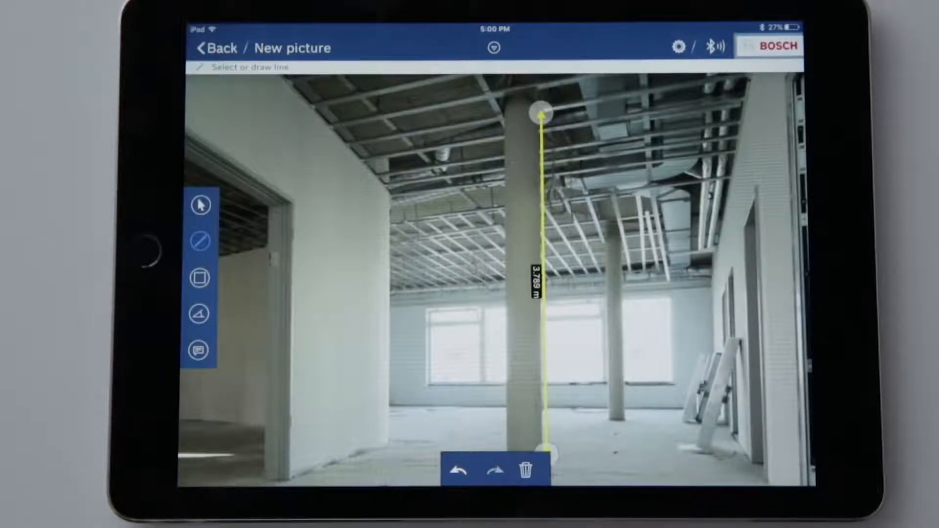
{"action": "left_click", "coordinate": [538, 278]}
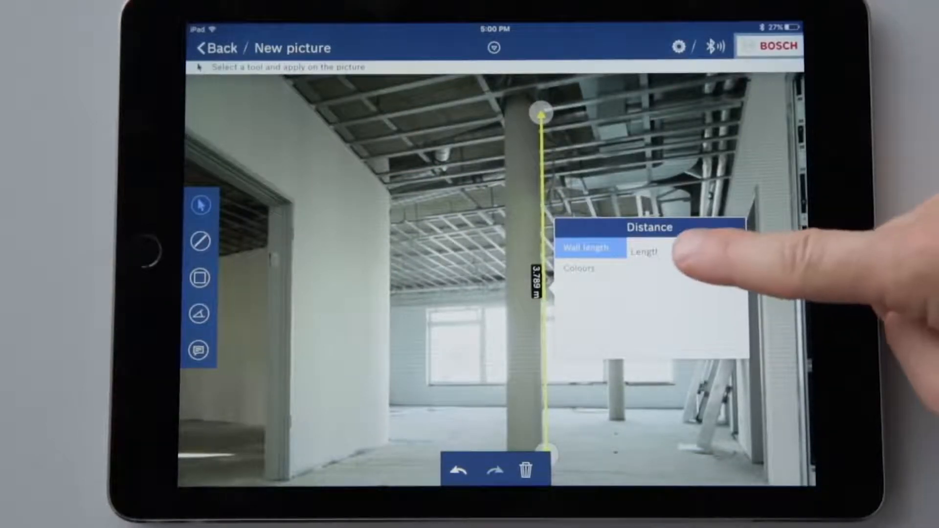
Assign a recorded distance to the column line and make the line red.
{"action": "left_click", "coordinate": [644, 251]}
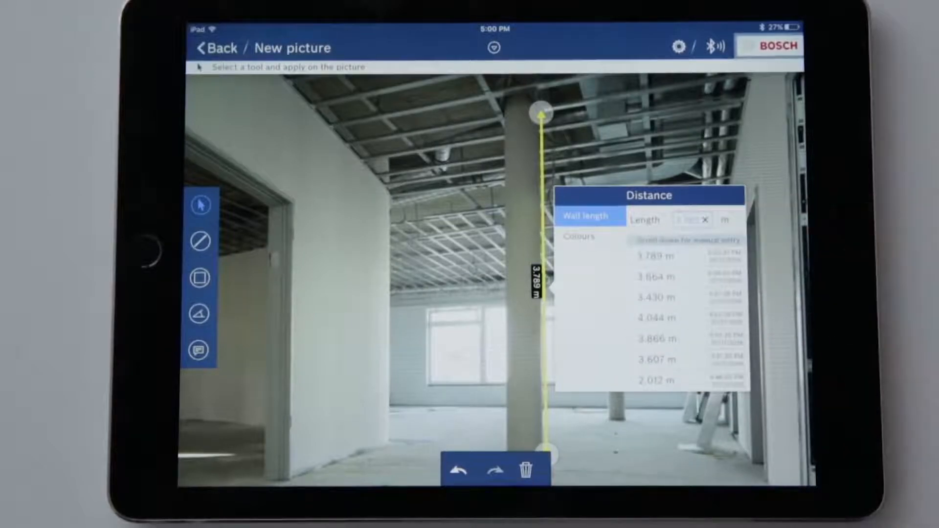
{"action": "left_click", "coordinate": [656, 296]}
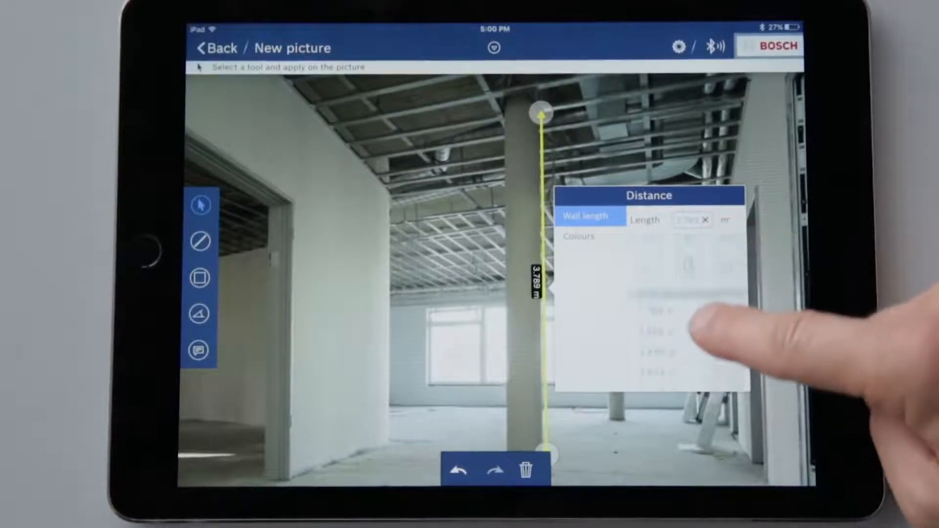
{"action": "left_click", "coordinate": [691, 220]}
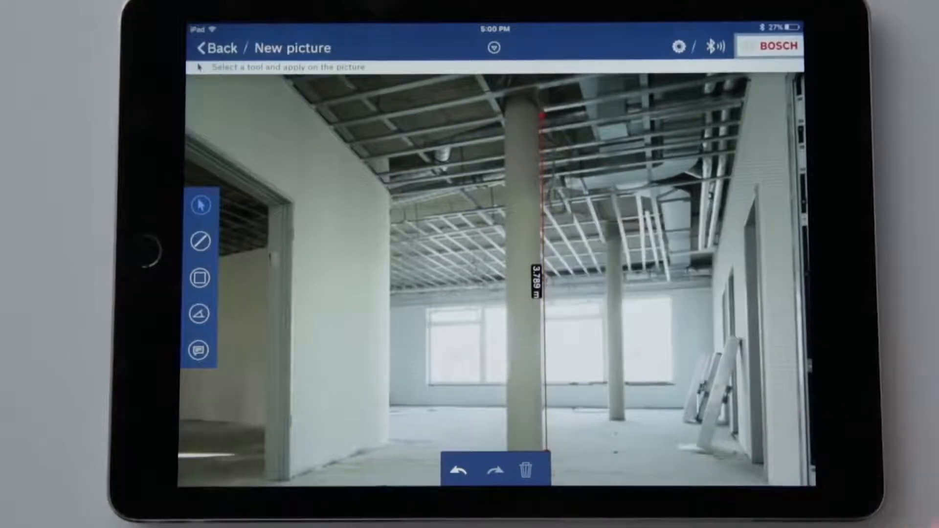
{"action": "left_click", "coordinate": [201, 277]}
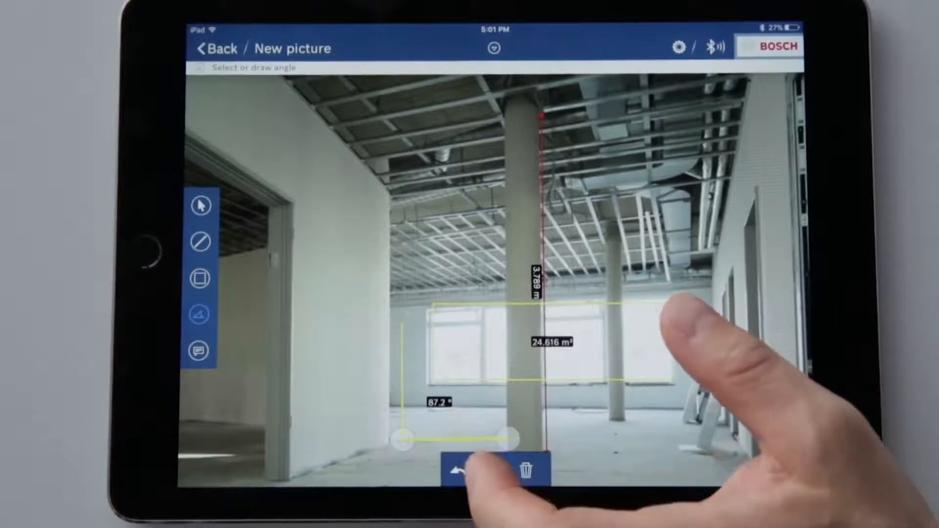
Add the 24.616 m² window area and 87.2° angle, then move to Notes.
{"action": "left_click", "coordinate": [456, 469]}
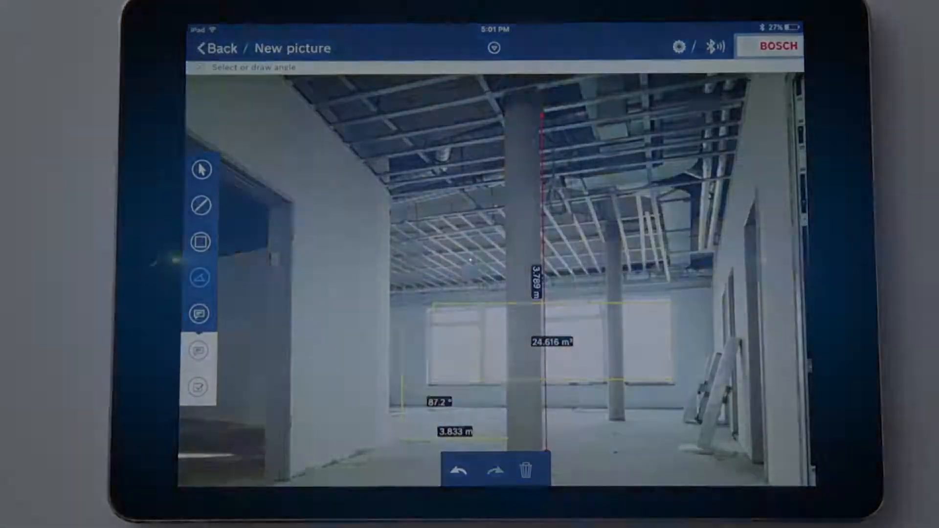
{"action": "left_click", "coordinate": [216, 48]}
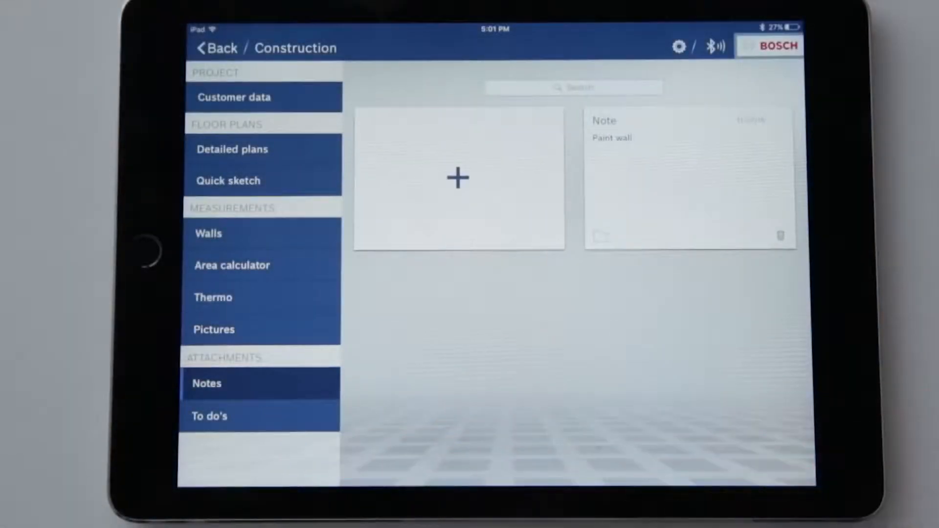
Write a 'Test note' note, attach it to New picture, and return to Notes.
{"action": "left_click", "coordinate": [458, 178]}
{"action": "type", "text": "Test note"}
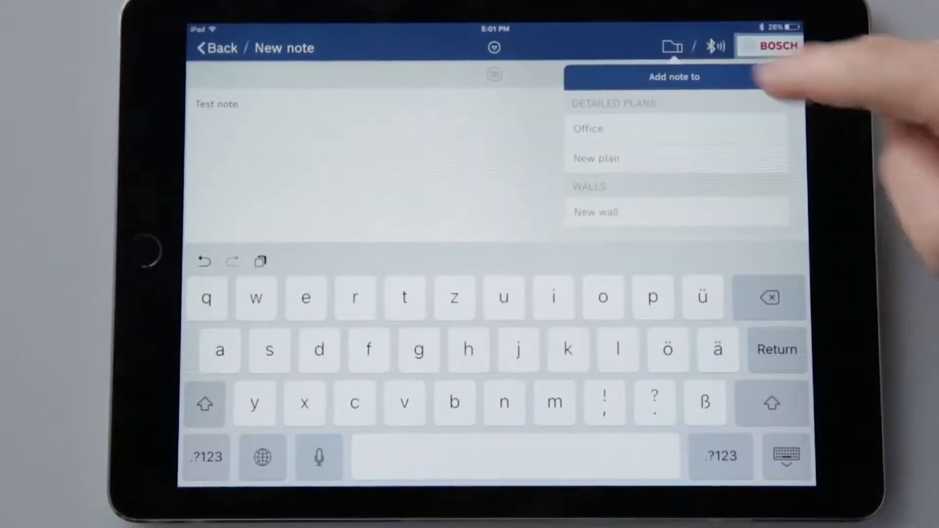
{"action": "scroll", "scroll_direction": "down", "scroll_amount": 3}
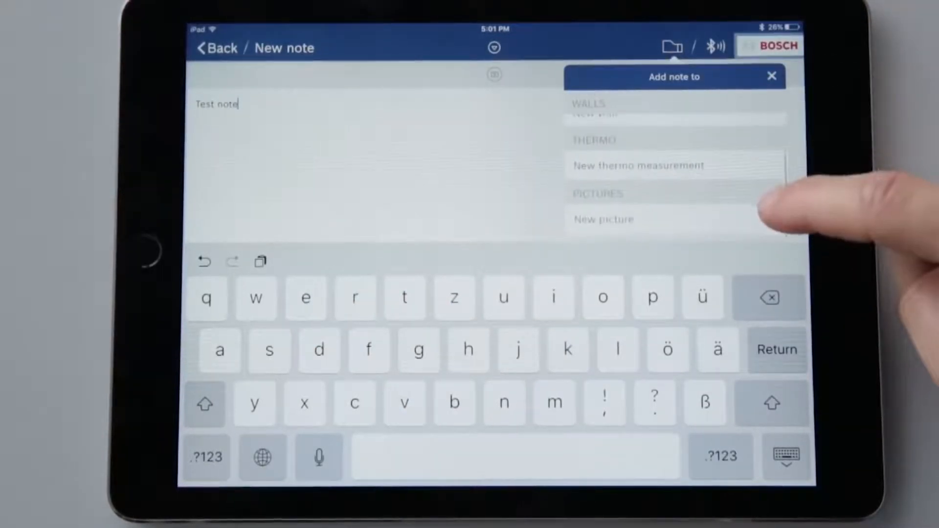
{"action": "left_click", "coordinate": [603, 219]}
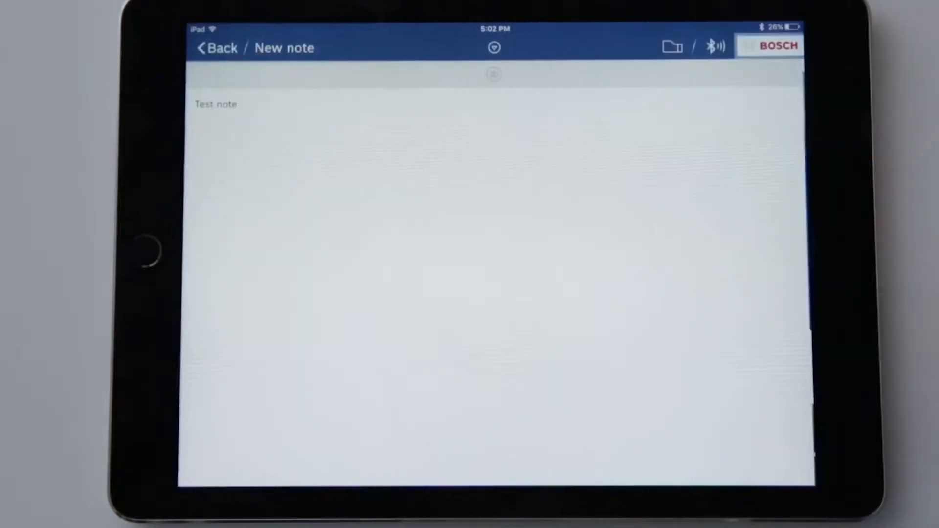
{"action": "left_click", "coordinate": [215, 47]}
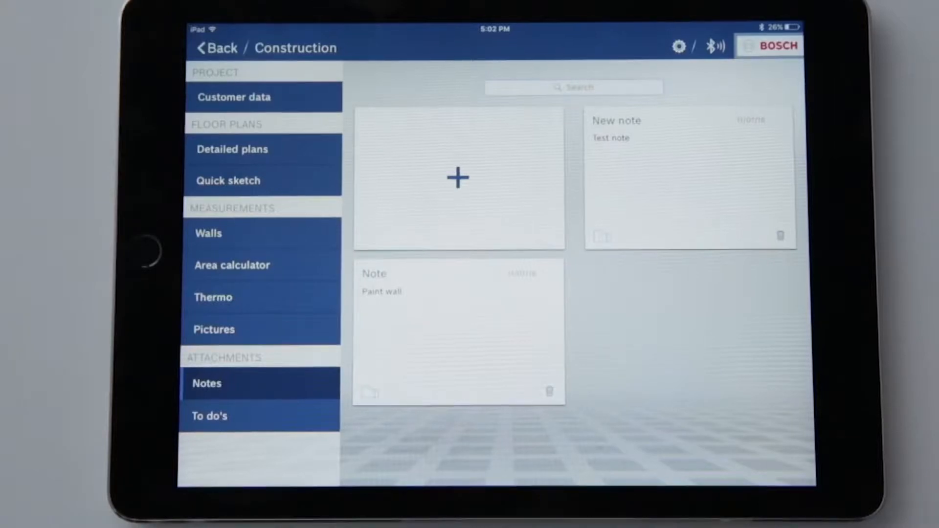
Create a to-do list with a checked-off 'Paint wall' item, then go back.
{"action": "left_click", "coordinate": [209, 416]}
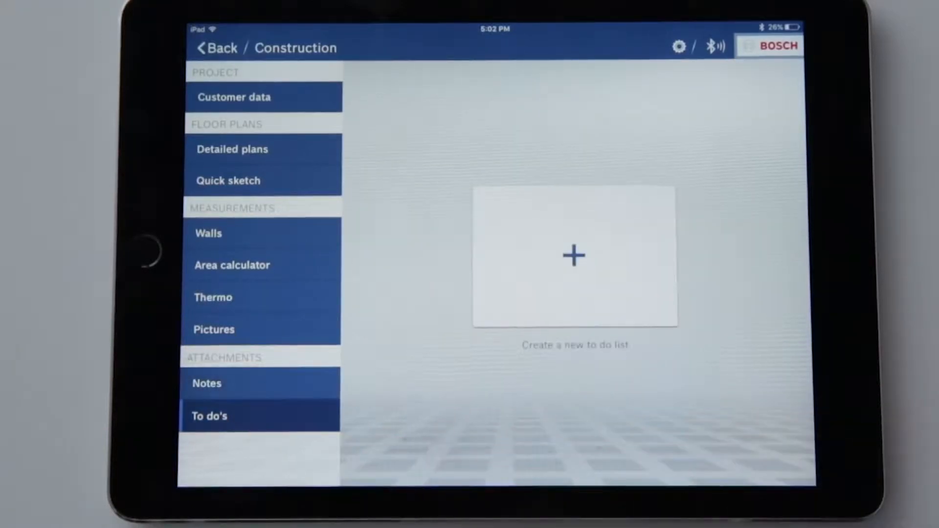
{"action": "left_click", "coordinate": [573, 255]}
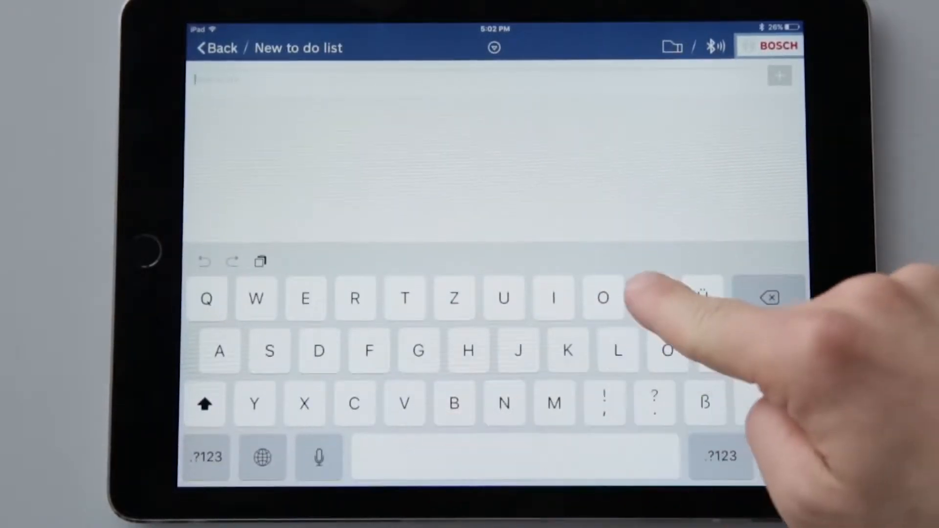
{"action": "type", "text": "Paint"}
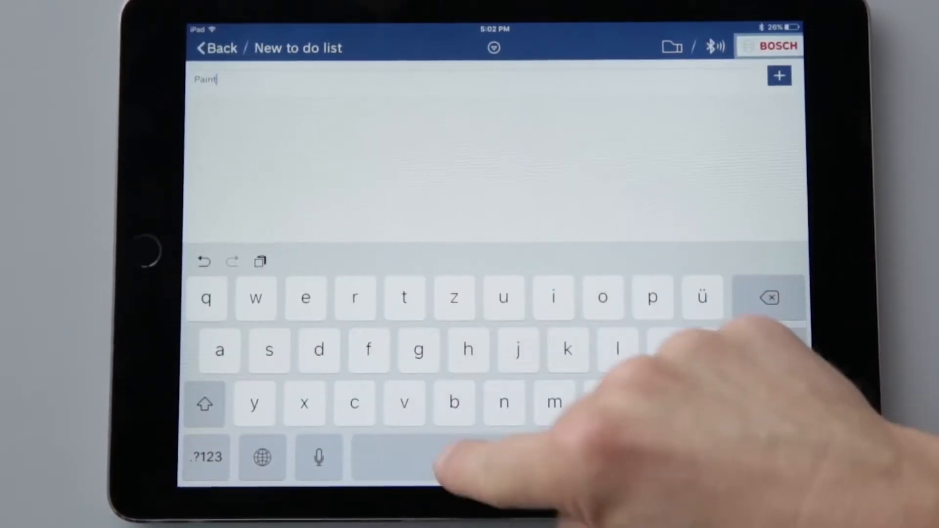
{"action": "type", "text": "wall"}
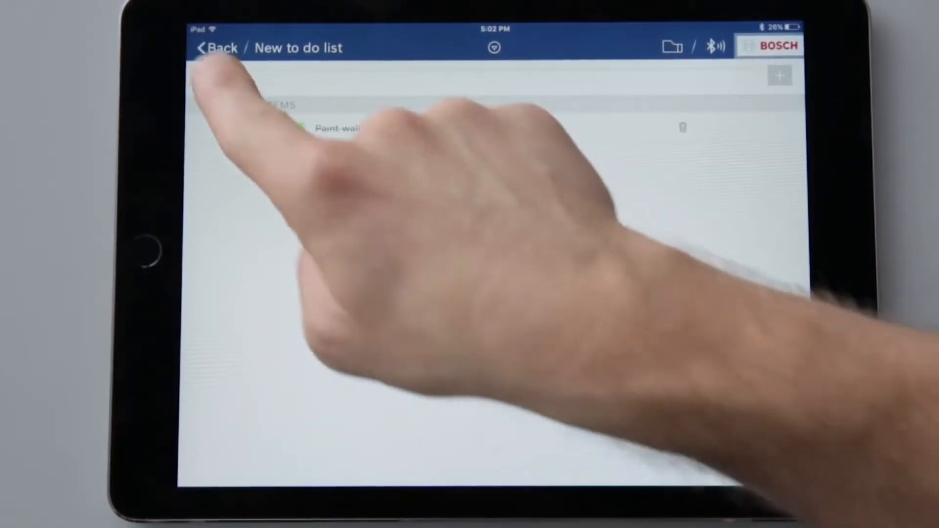
{"action": "left_click", "coordinate": [218, 48]}
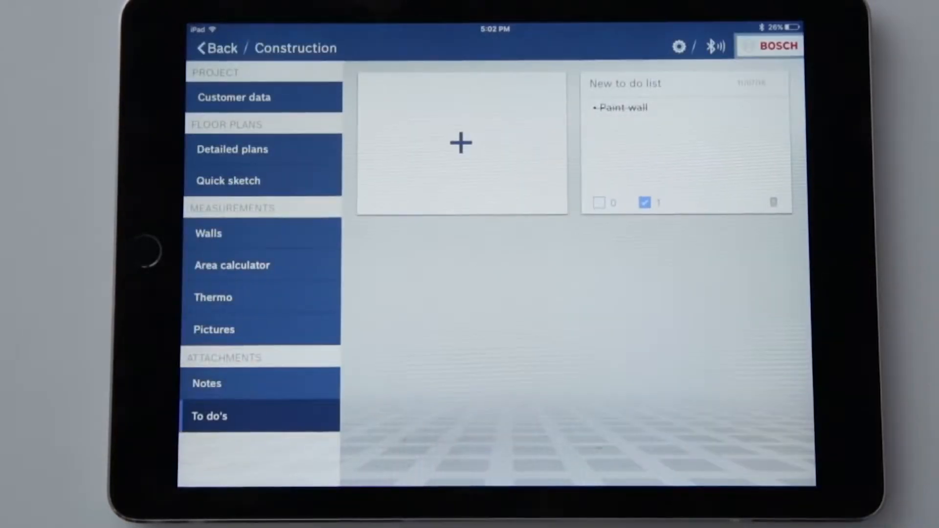